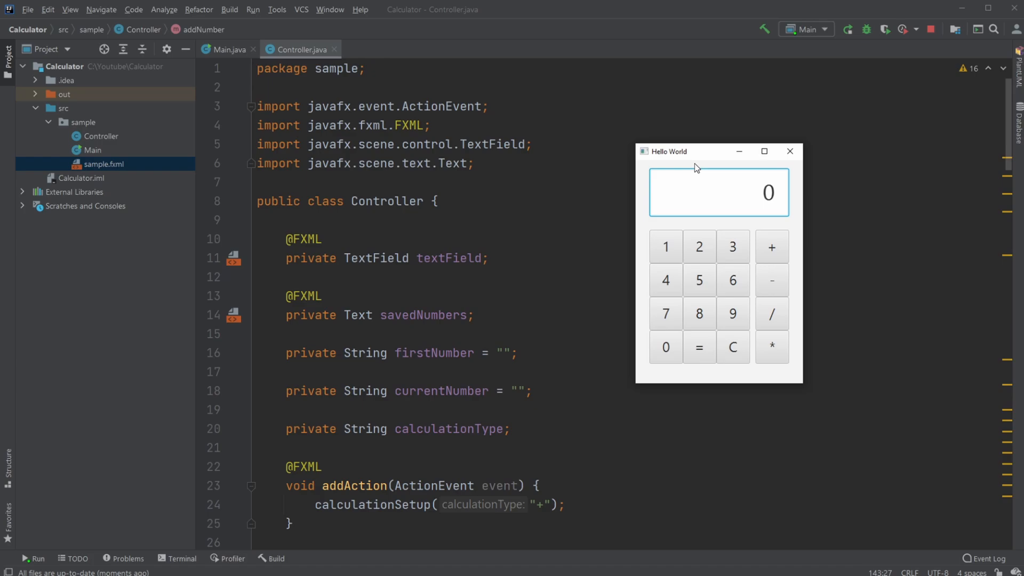
mouse_move(665, 313)
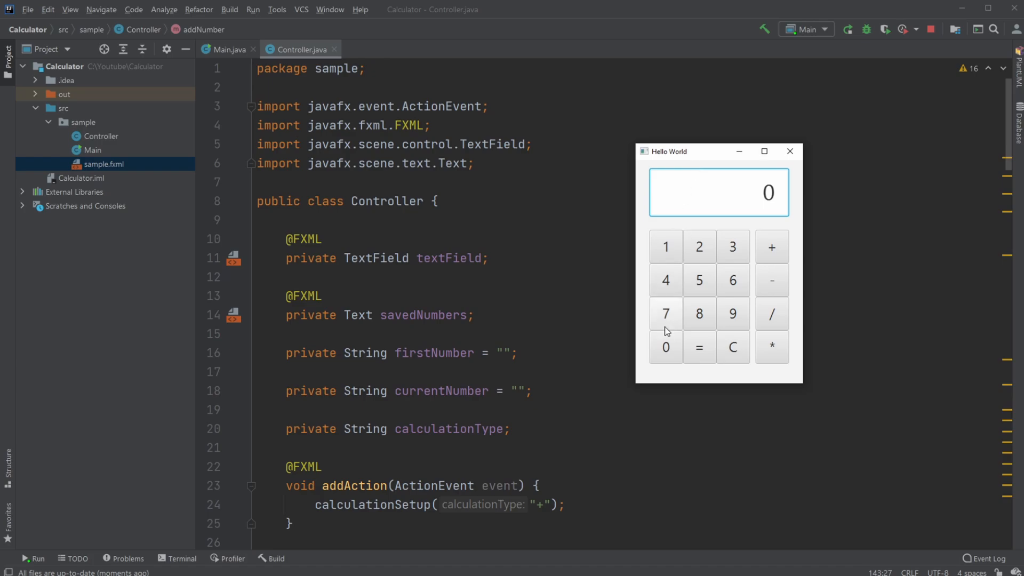
mouse_move(514, 272)
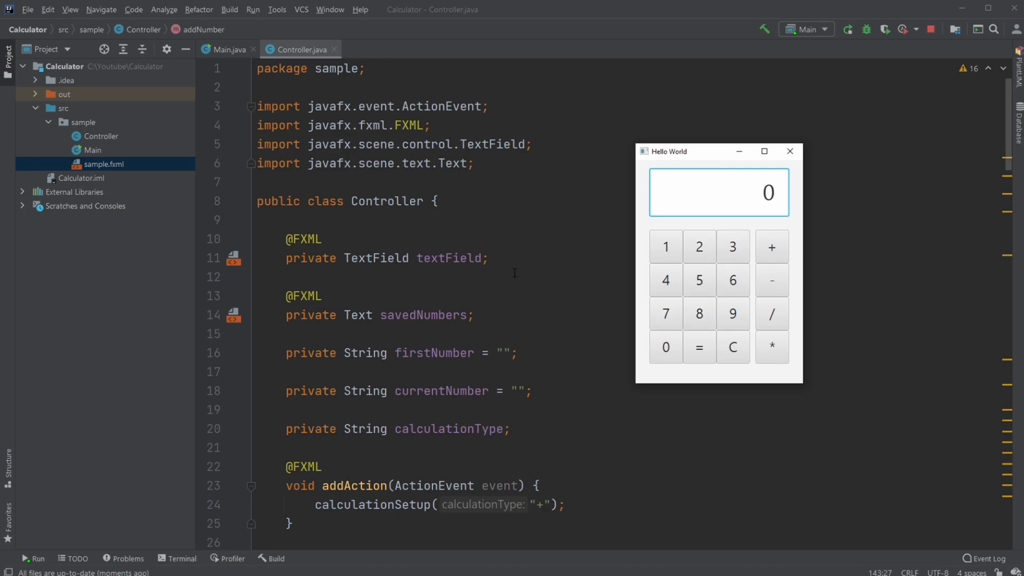
mouse_move(732, 314)
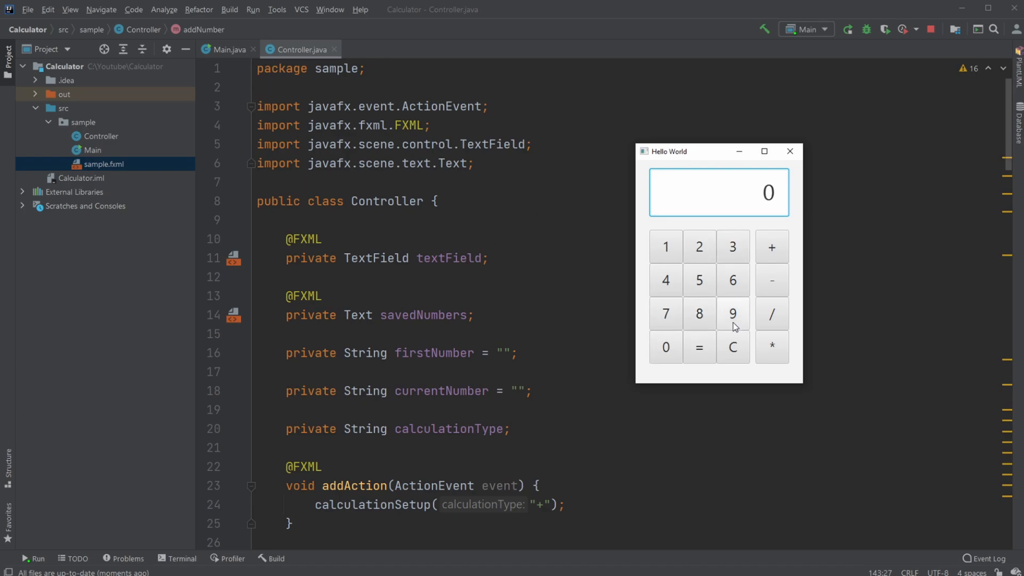
mouse_move(661, 330)
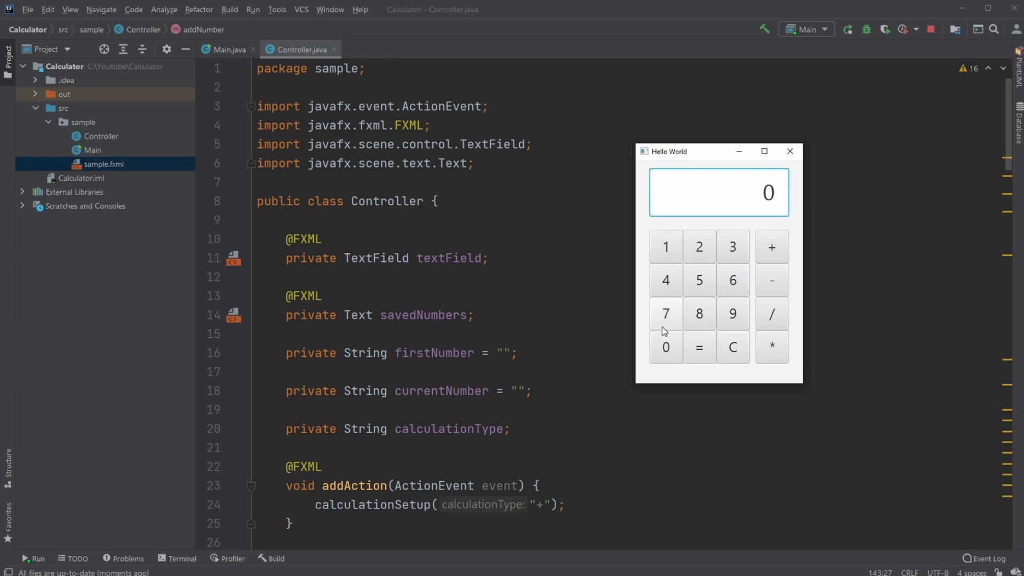
Step: Compute 10 + 10 in the running calculator to get 20
left_click(665, 346)
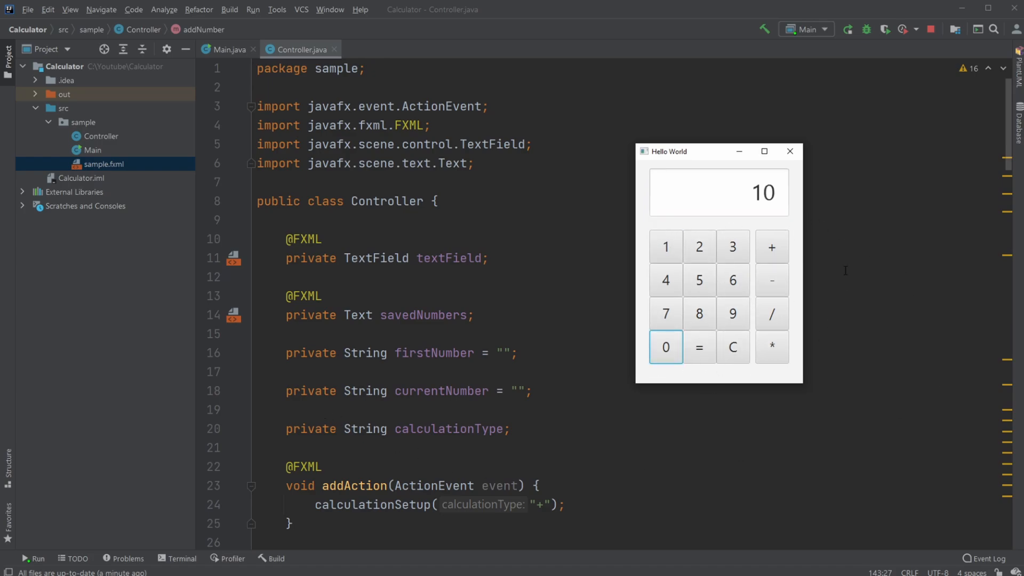
left_click(771, 246)
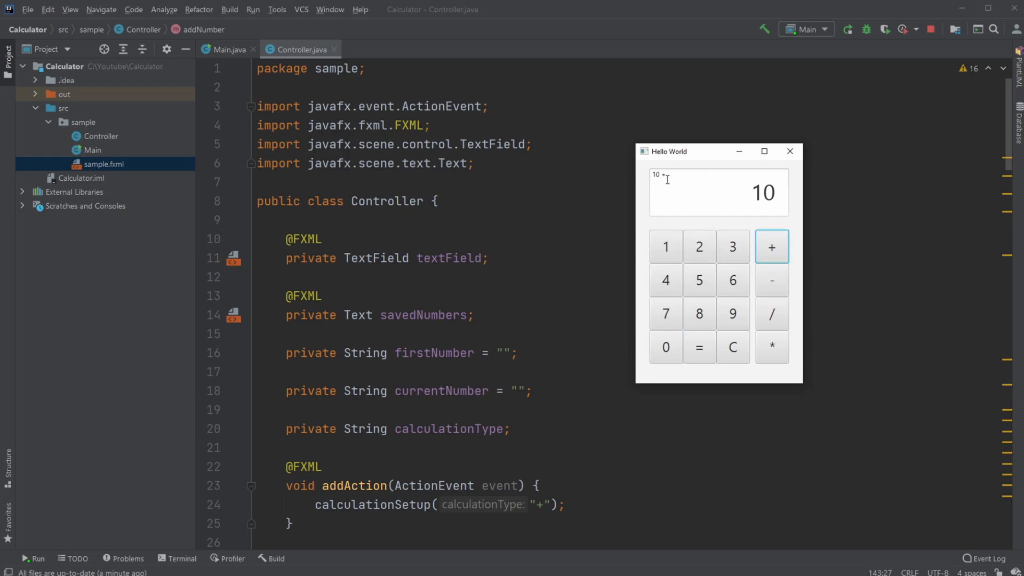
left_click(665, 246)
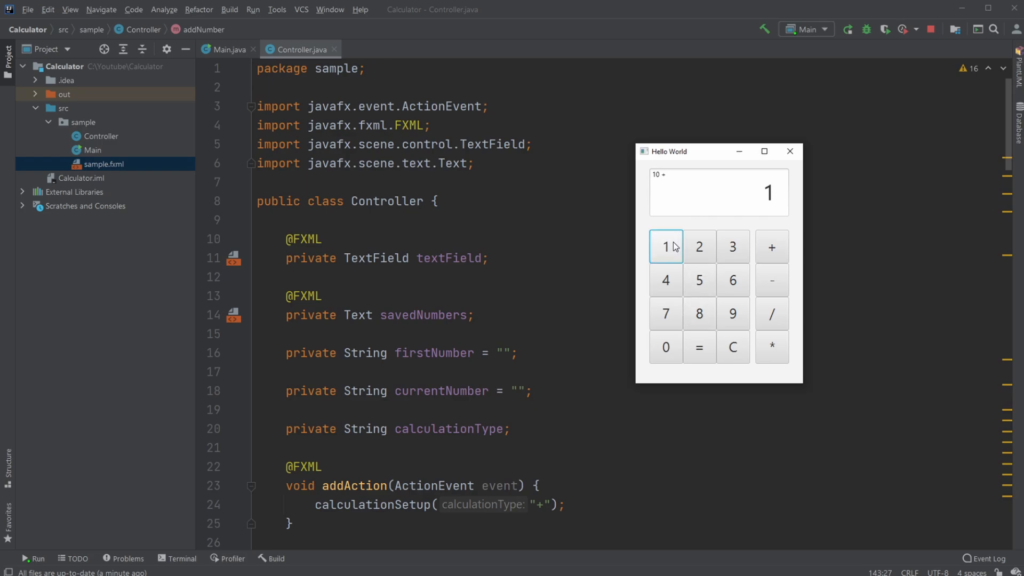
left_click(665, 346)
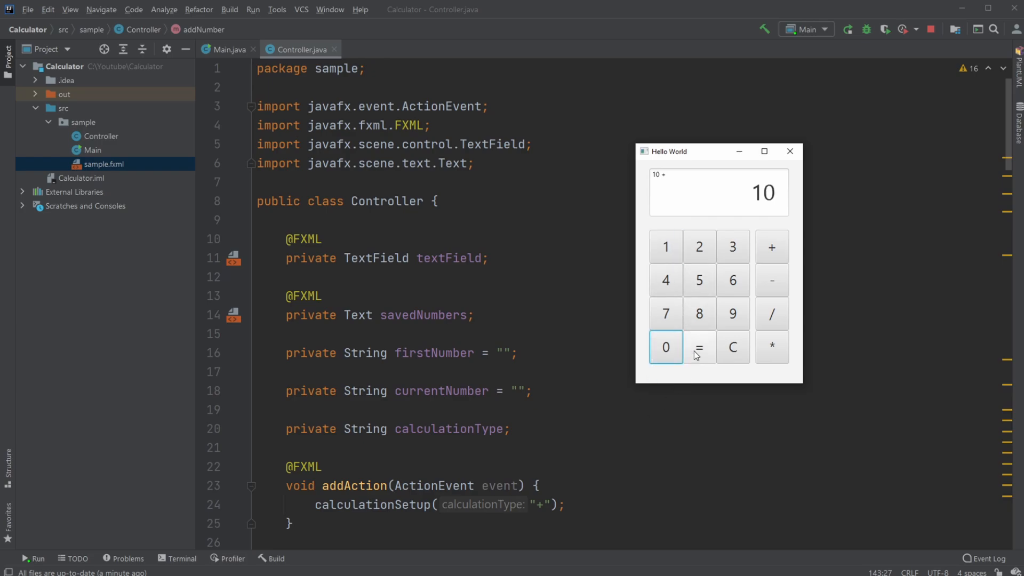
left_click(697, 347)
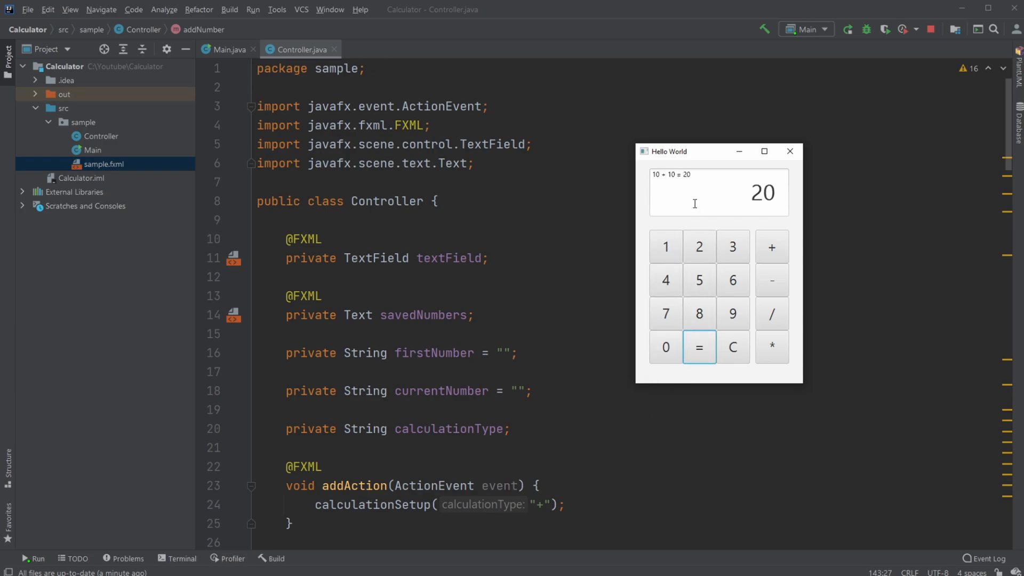
mouse_move(731, 348)
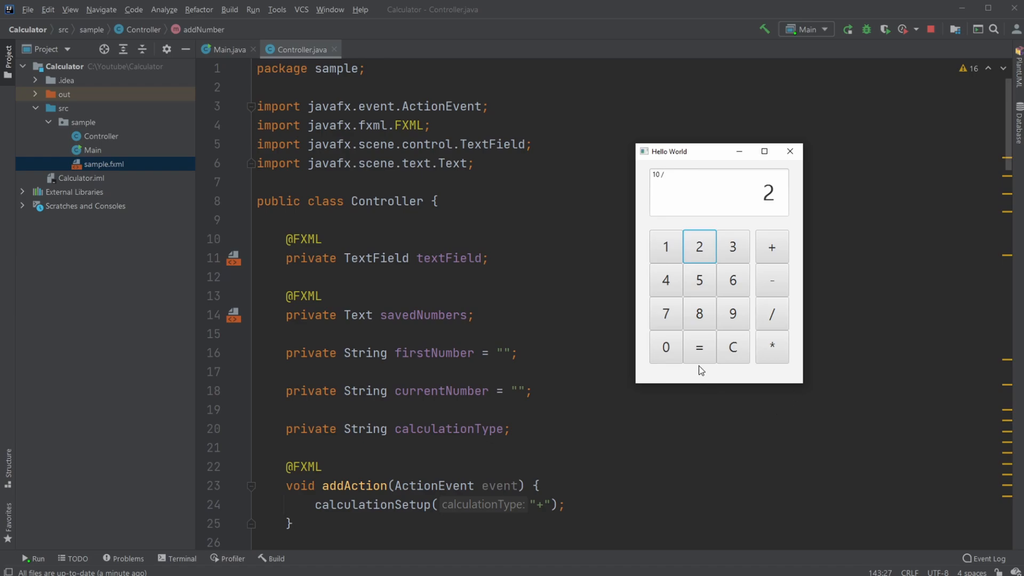
Step: Compute 10 / 2 = 5.0, then 9 * 3 = 27 in the calculator
left_click(699, 346)
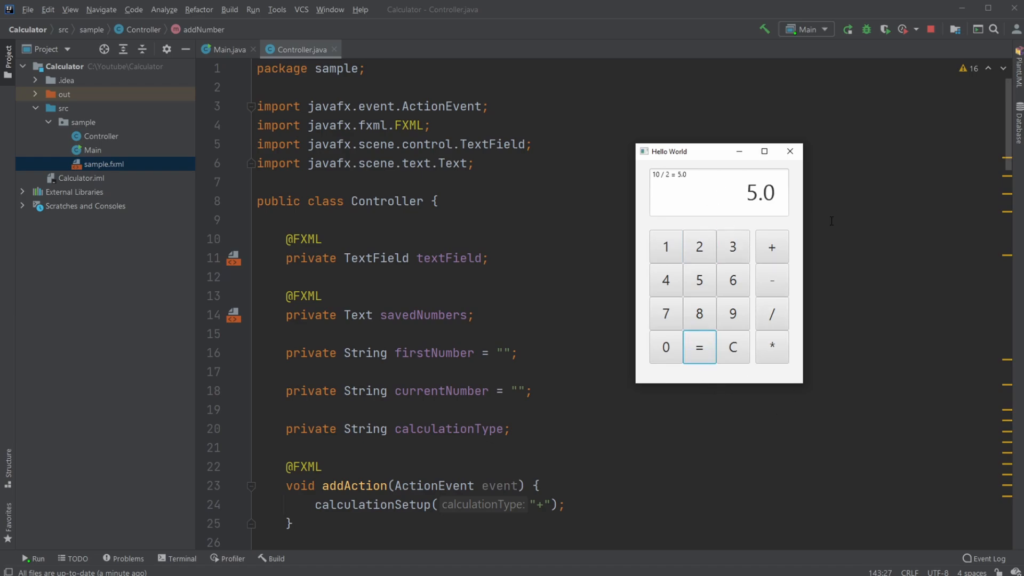
left_click(732, 314)
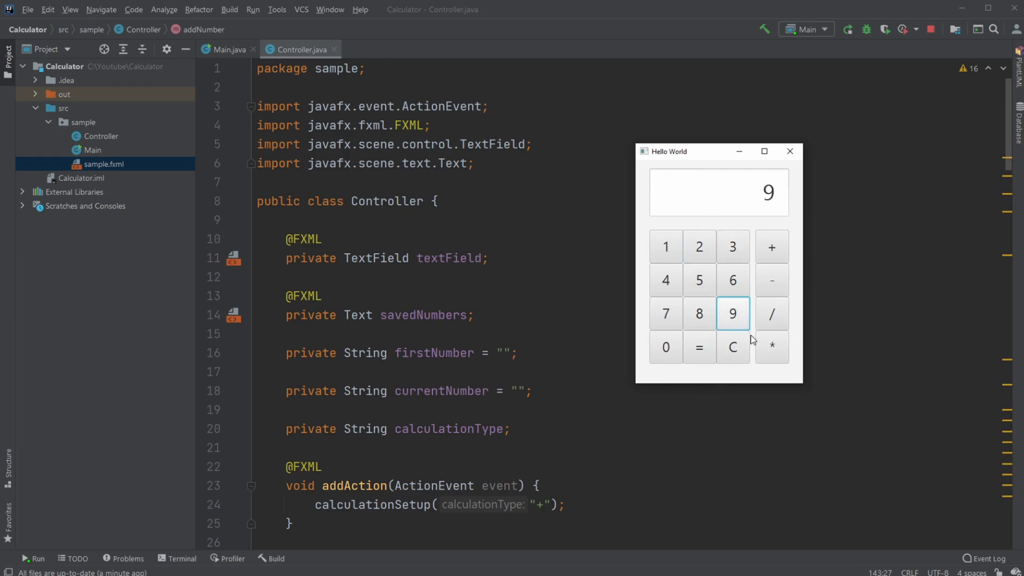
left_click(731, 247)
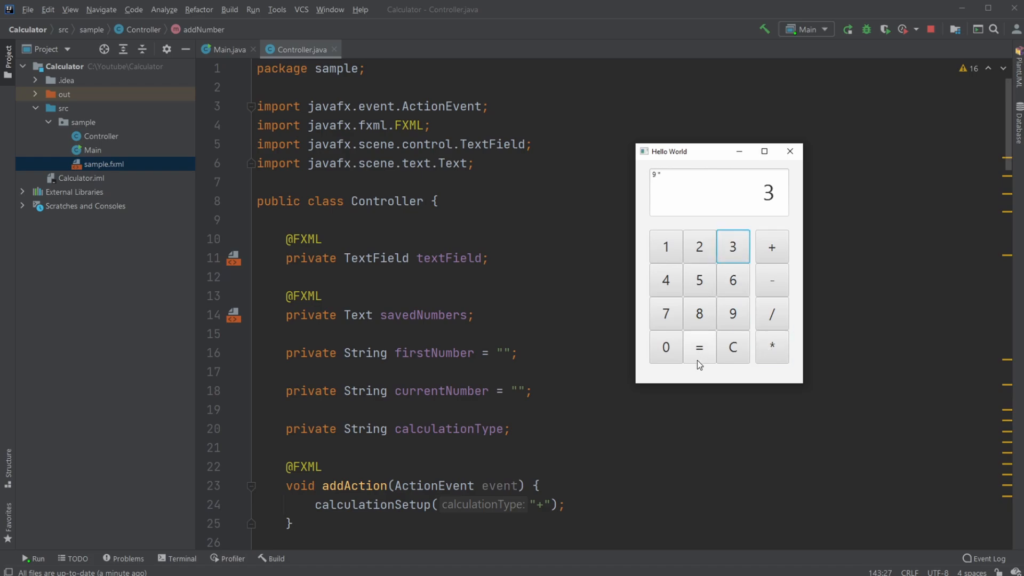
left_click(698, 347)
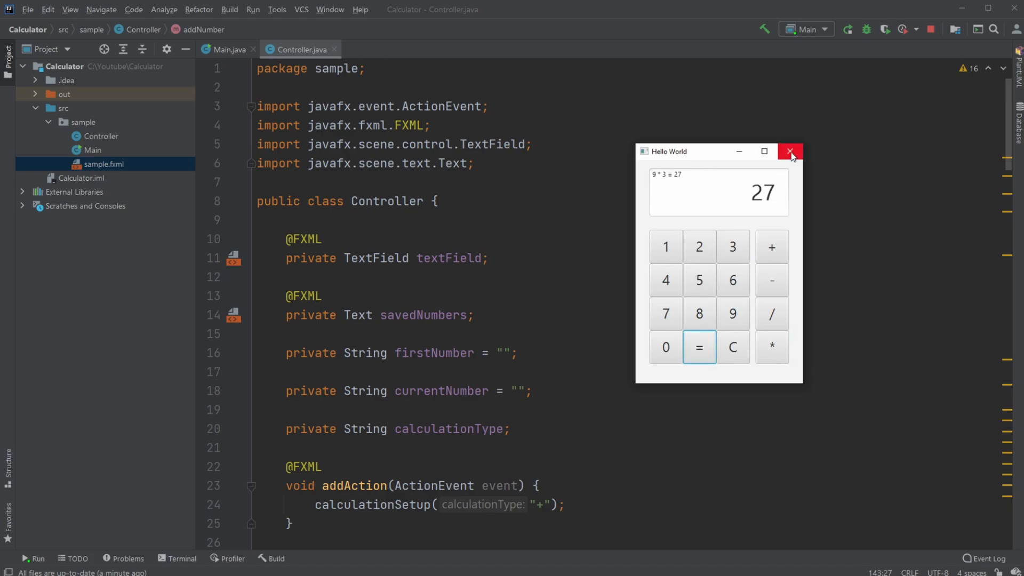
mouse_move(545, 298)
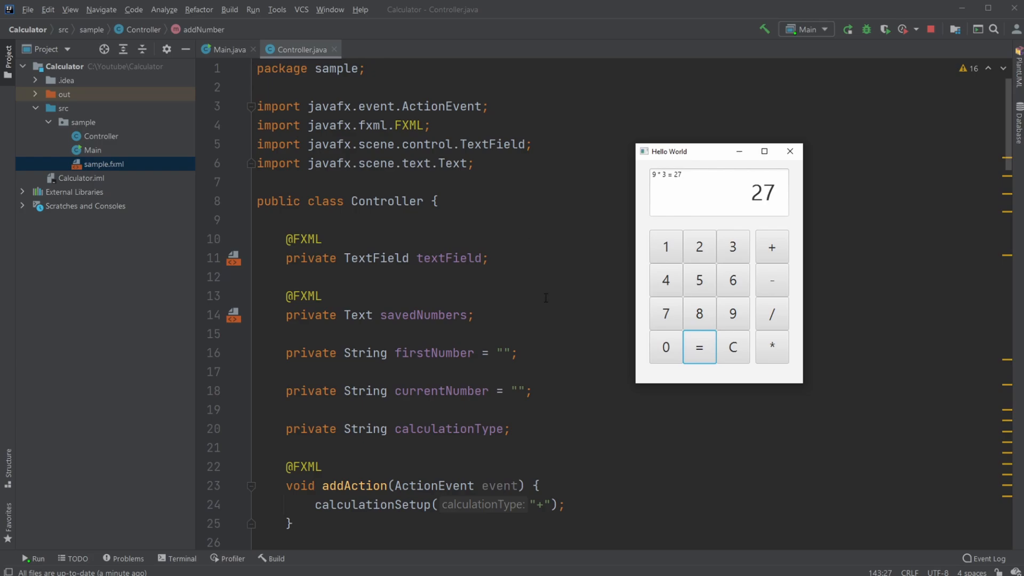
mouse_move(457, 524)
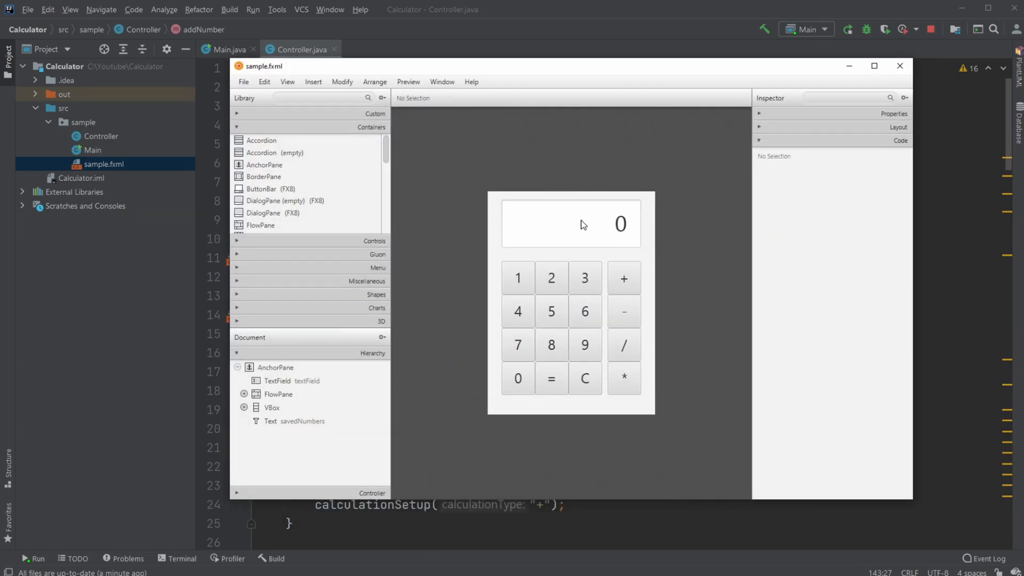
Step: Inspect the display TextField's id and the 1 button's button1Clicked action handler
left_click(570, 223)
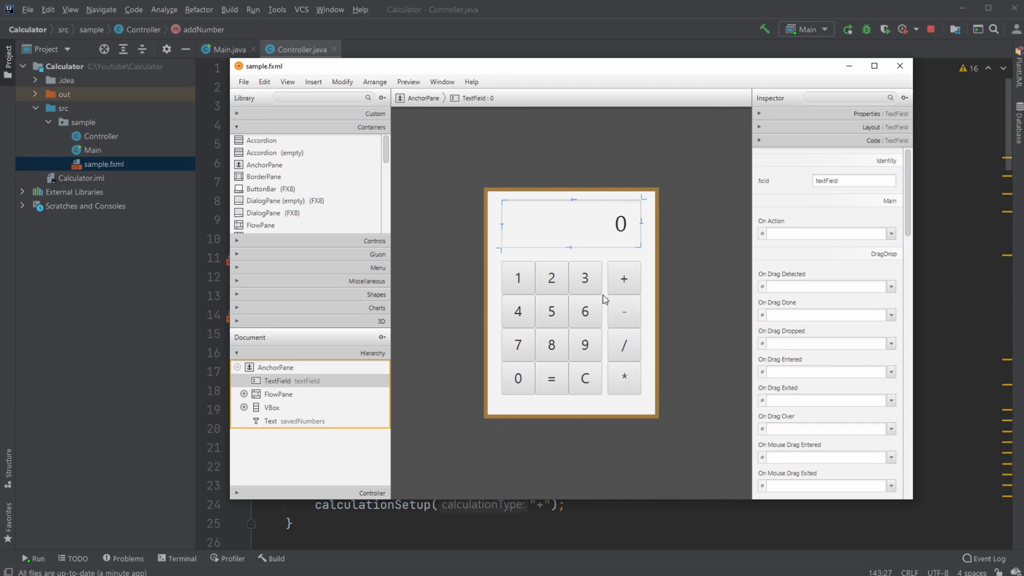
left_click(519, 278)
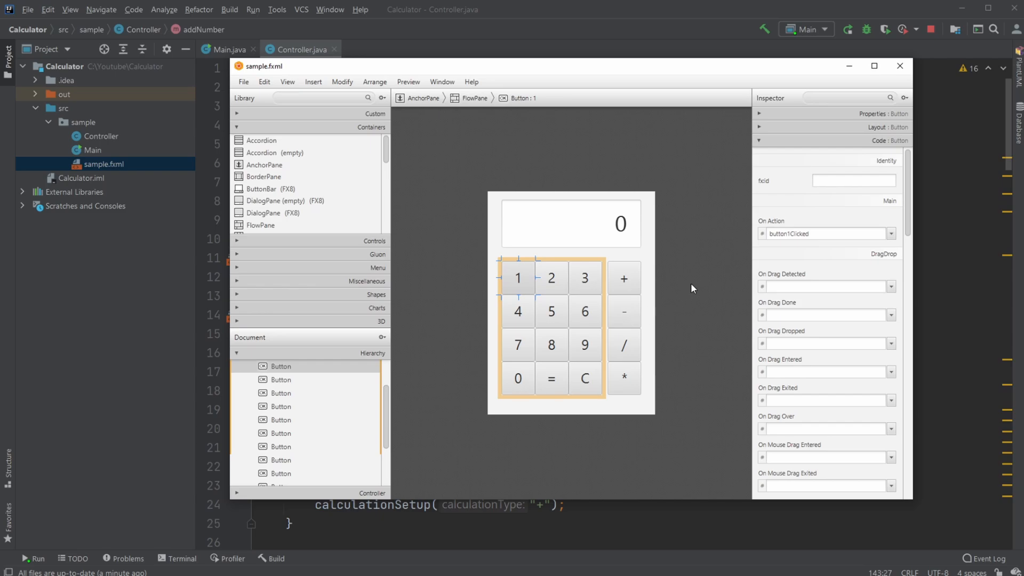
mouse_move(631, 290)
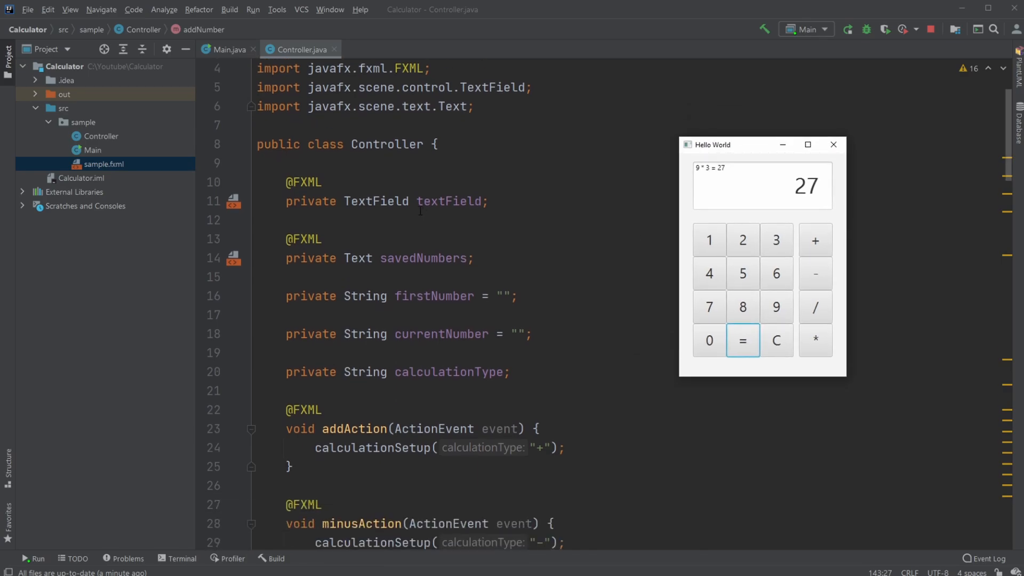
mouse_move(544, 252)
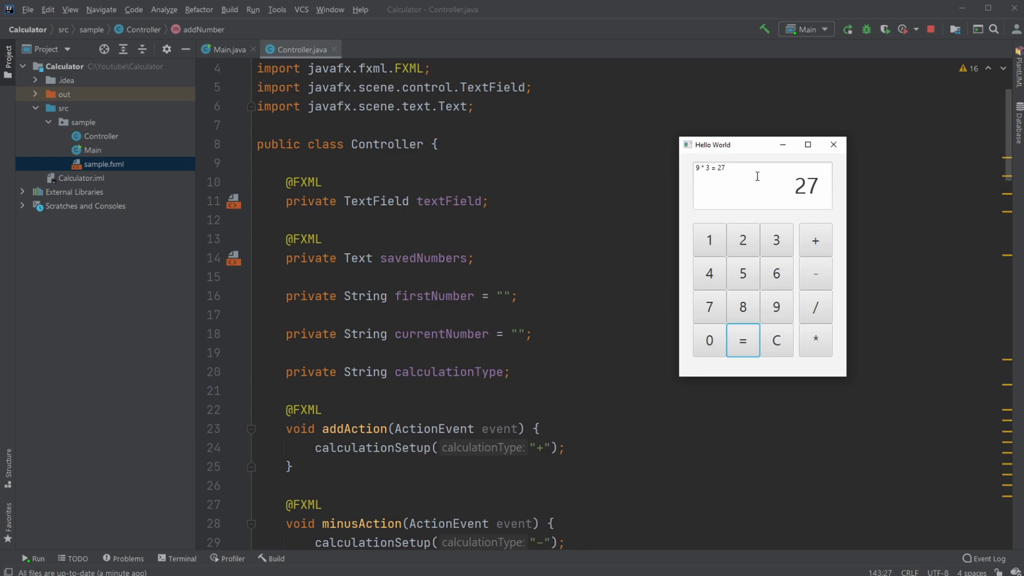
scroll("down", 3)
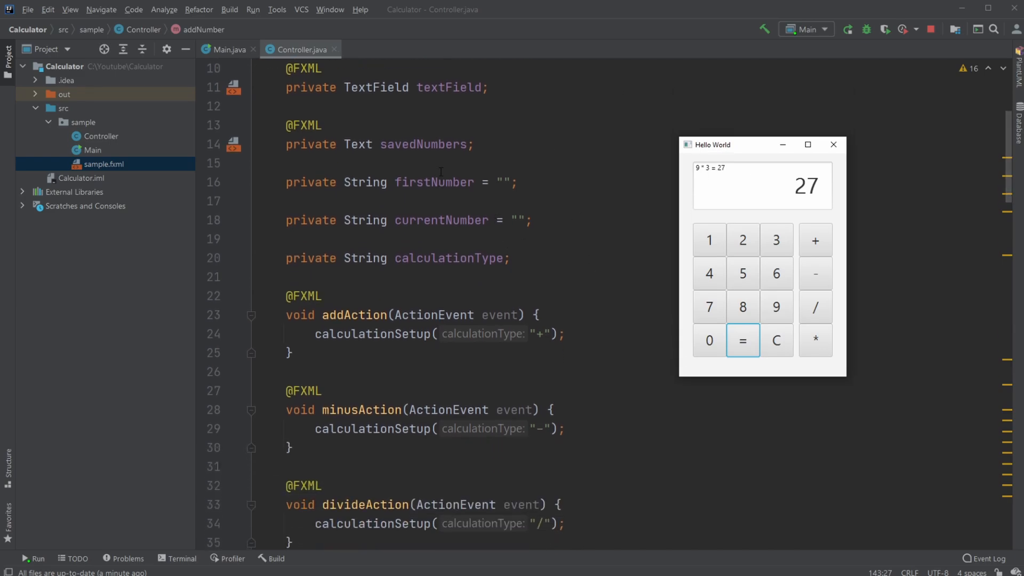
scroll("up", 3)
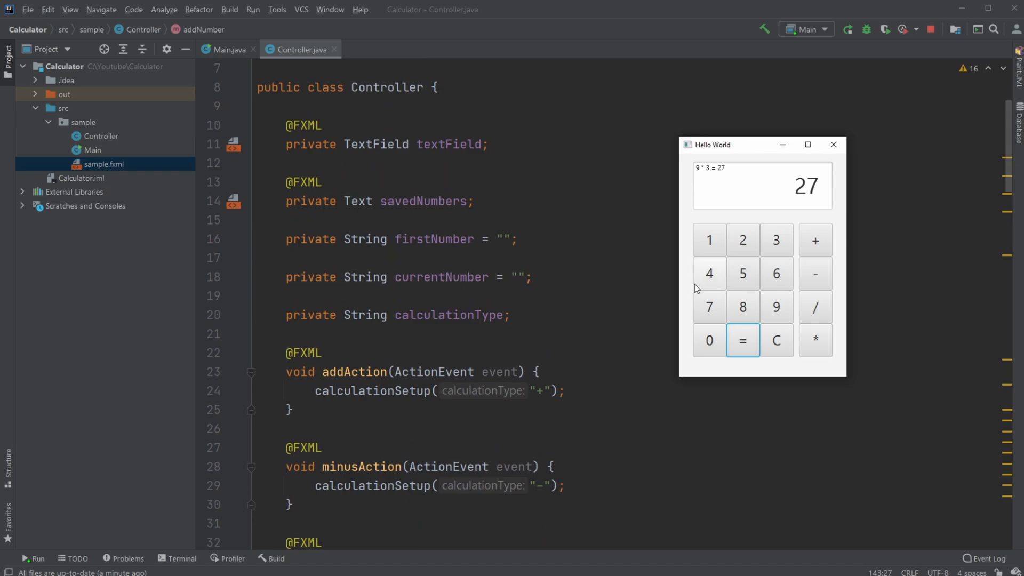
Step: Clear the calculator and enter 10 as a new number
left_click(775, 341)
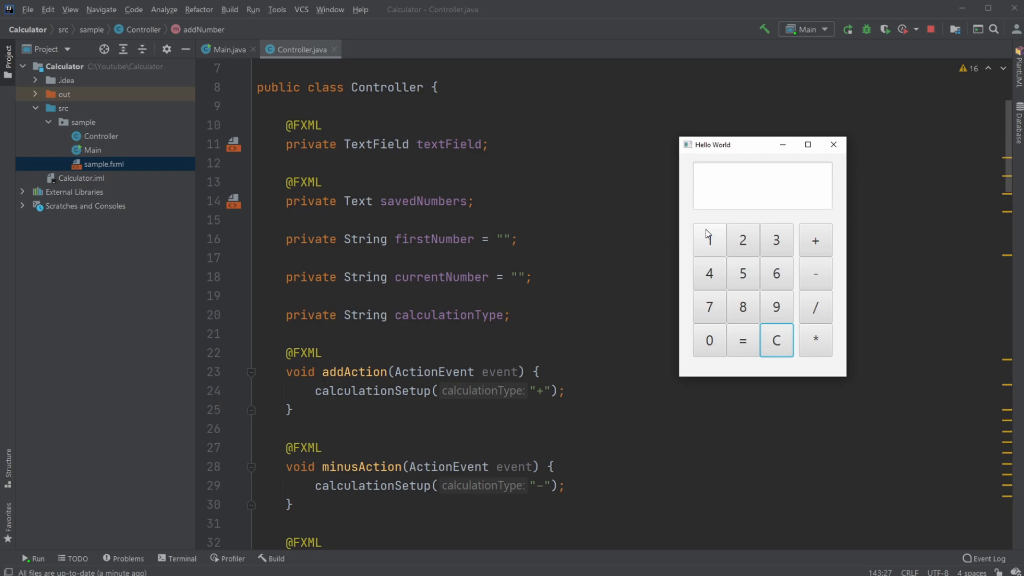
left_click(709, 240)
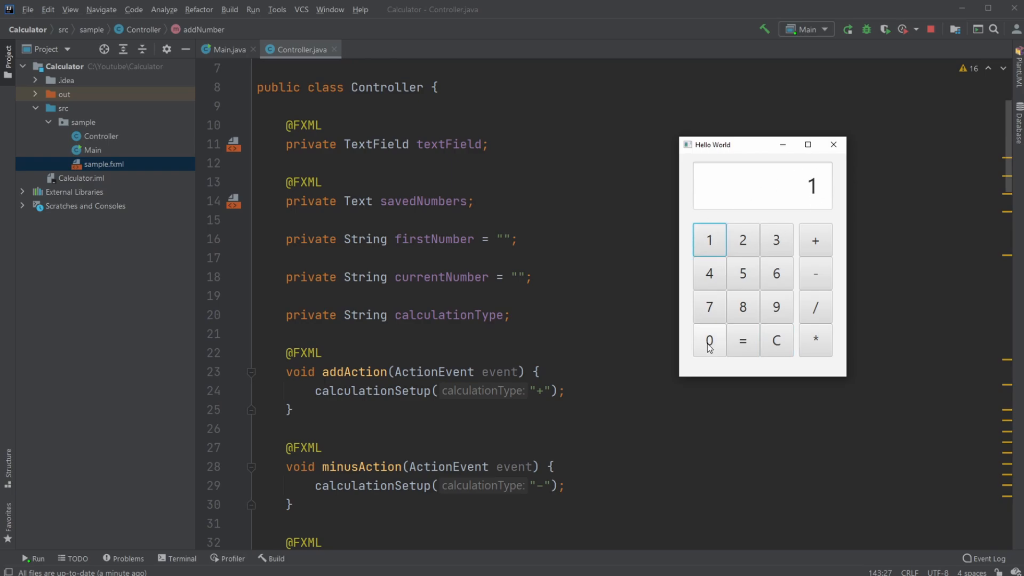
left_click(709, 340)
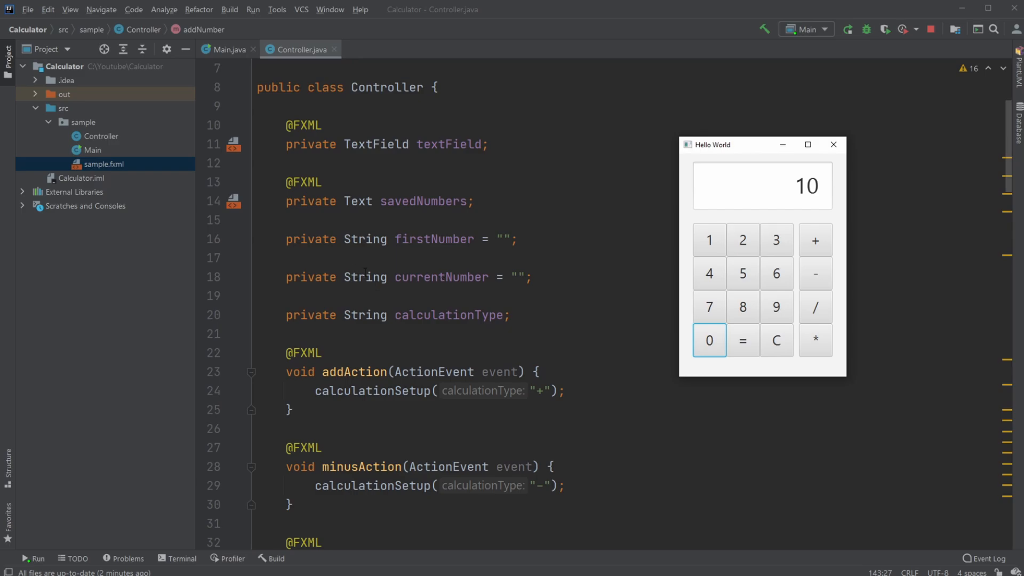
scroll("down", 3)
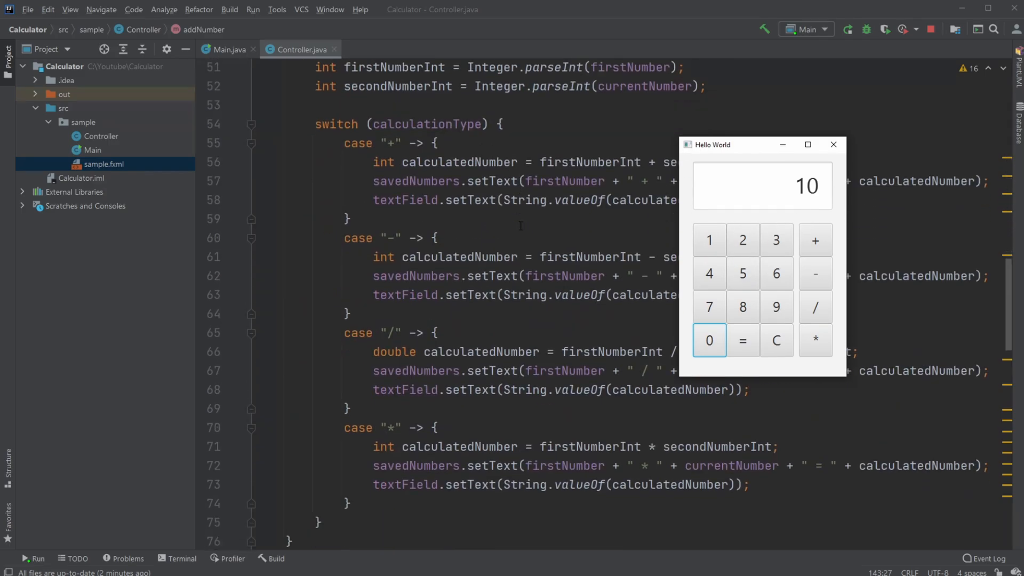
scroll("down", 3)
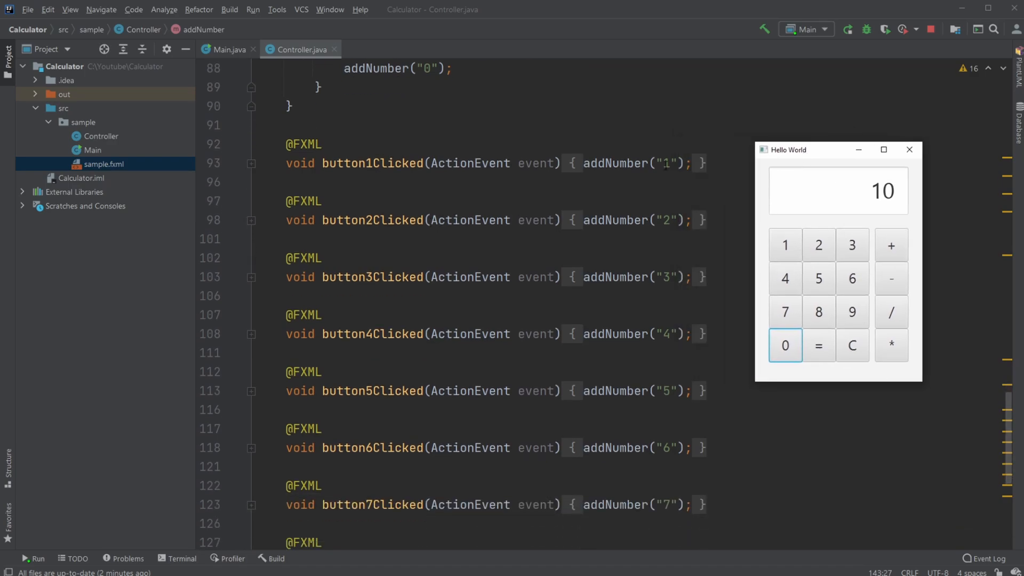
scroll("down", 3)
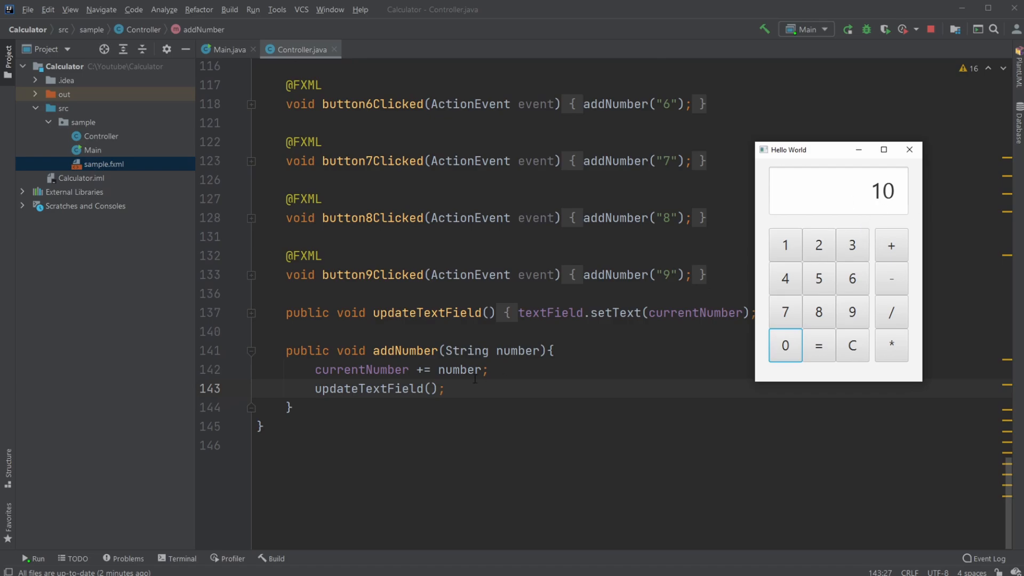
mouse_move(544, 363)
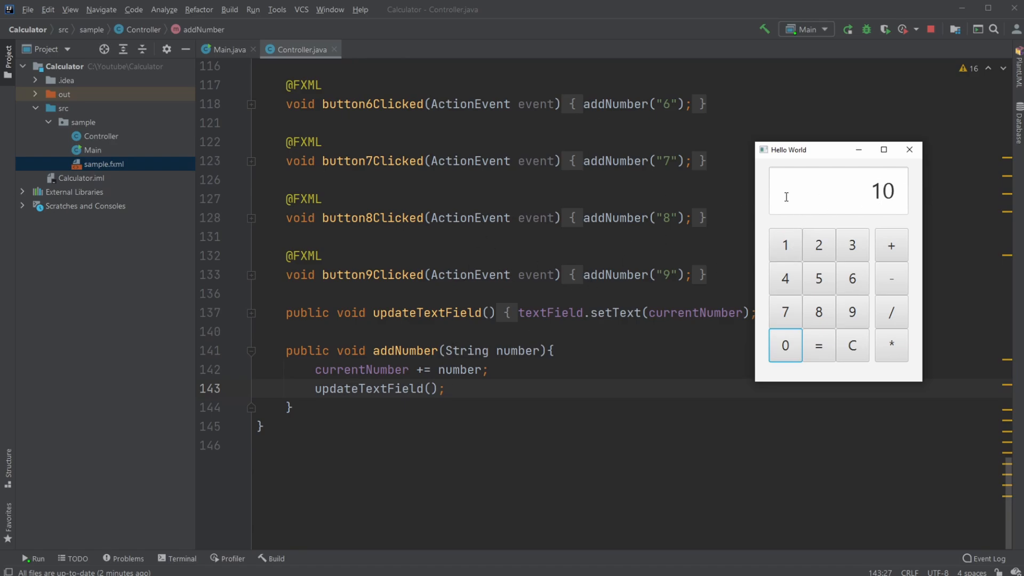
Step: Choose addition so the calculator holds 10 +, browsing calculationSetup in Controller.java
scroll("up", 3)
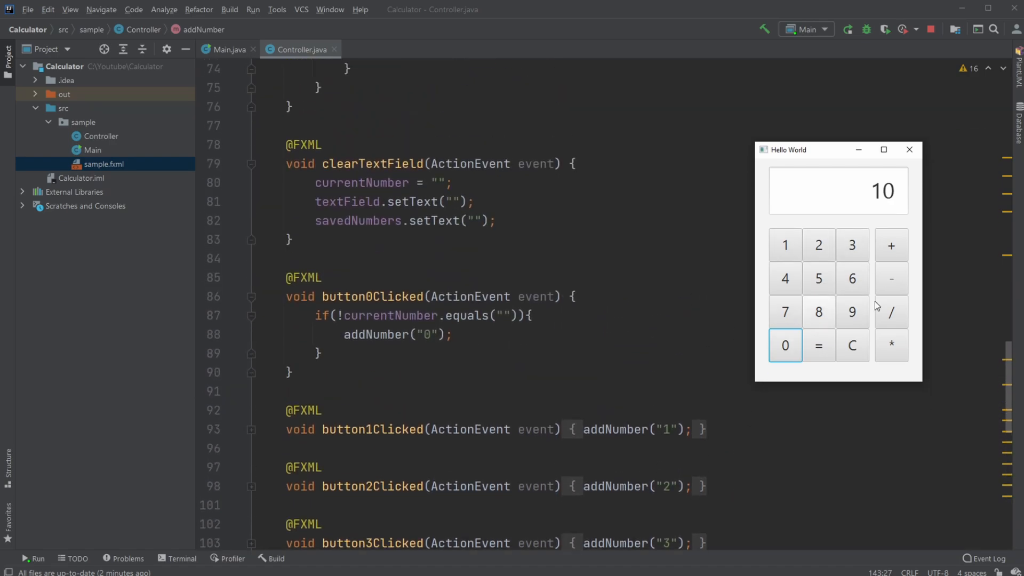
left_click(890, 244)
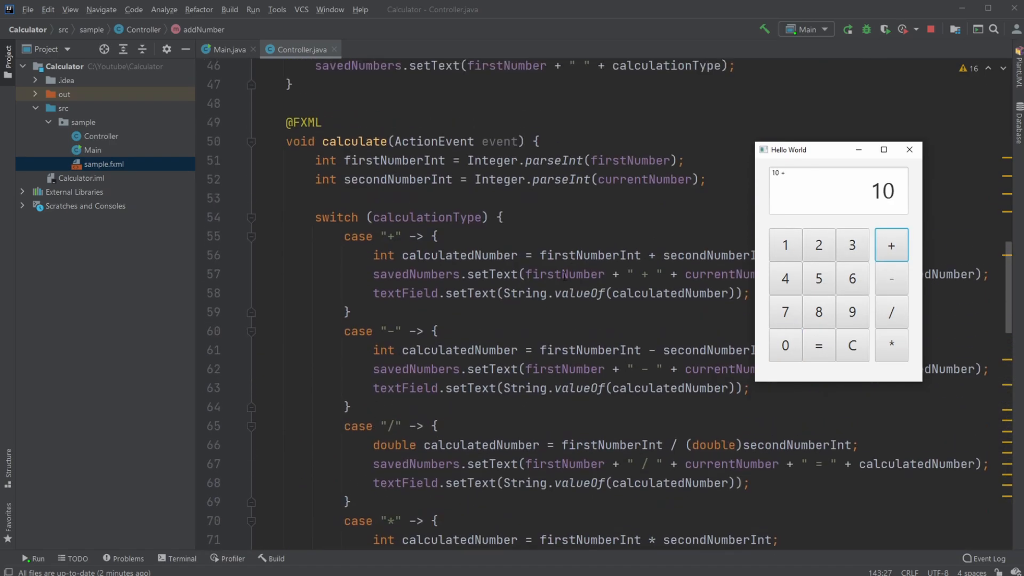
scroll("up", 3)
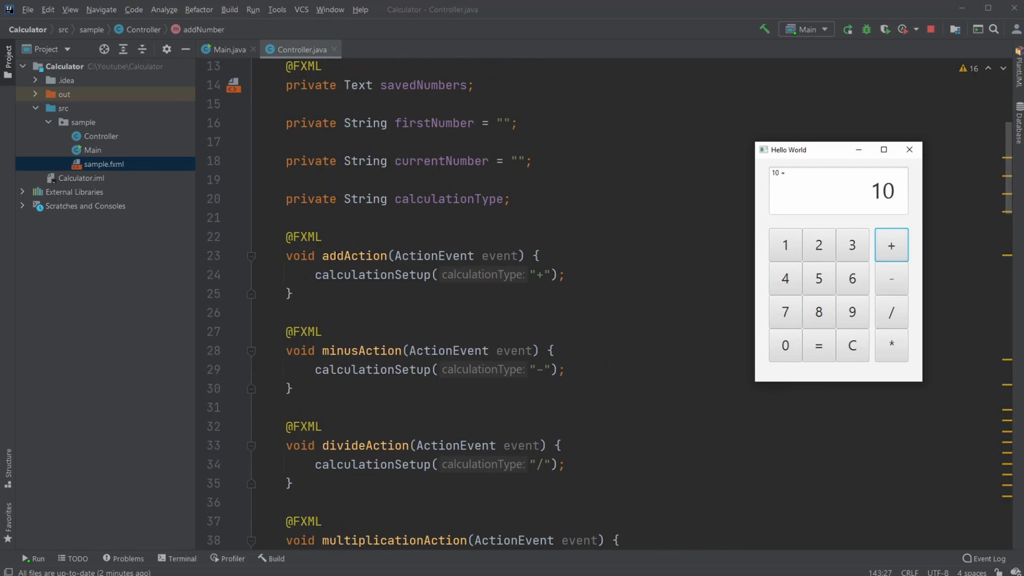
scroll("down", 3)
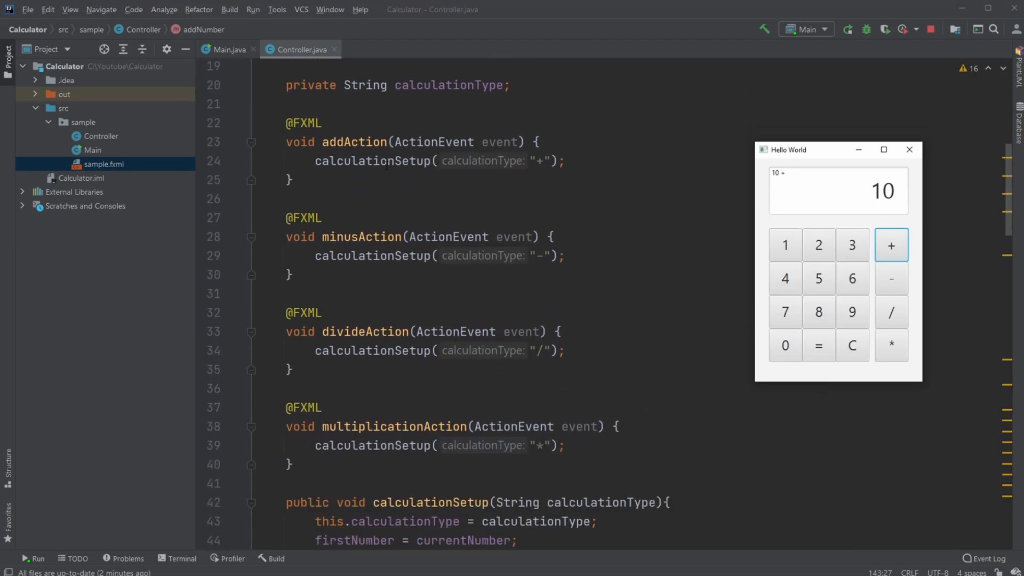
scroll("down", 3)
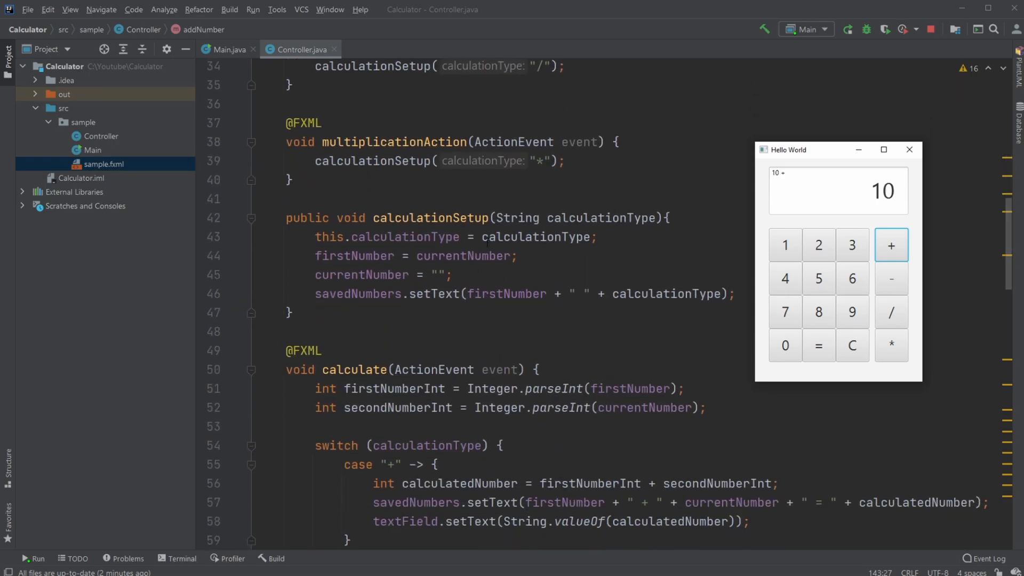
scroll("up", 3)
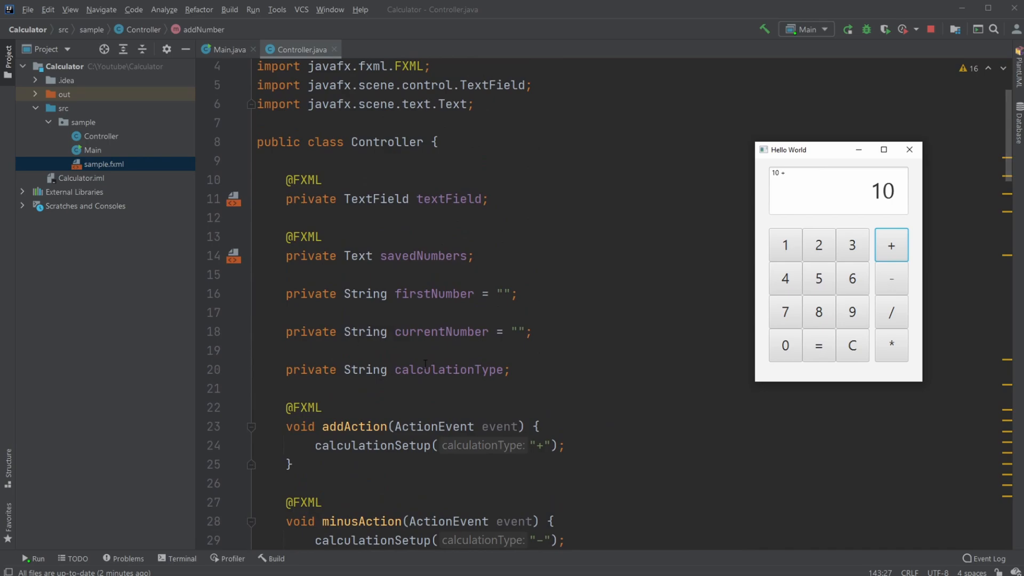
scroll("down", 3)
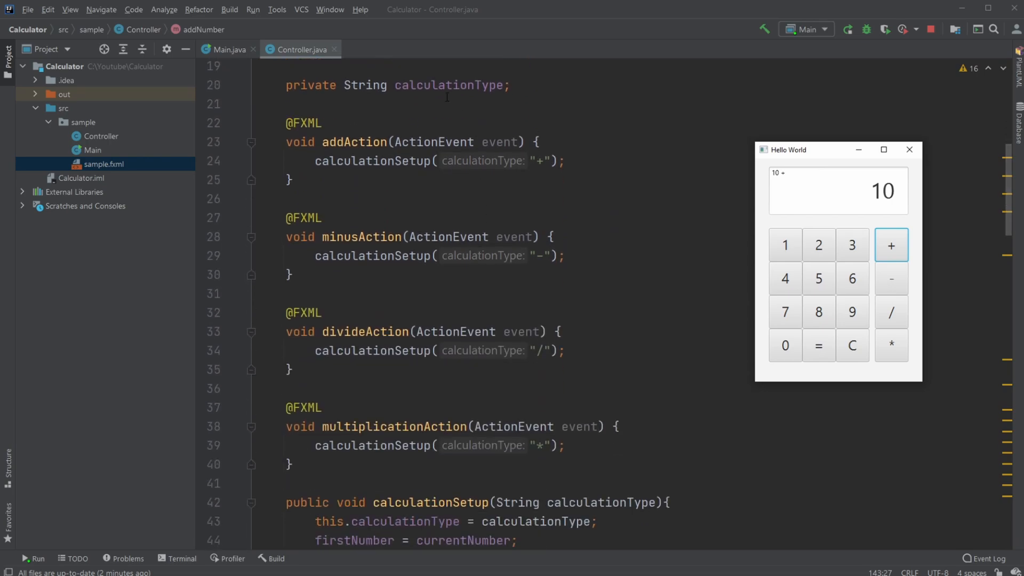
scroll("down", 3)
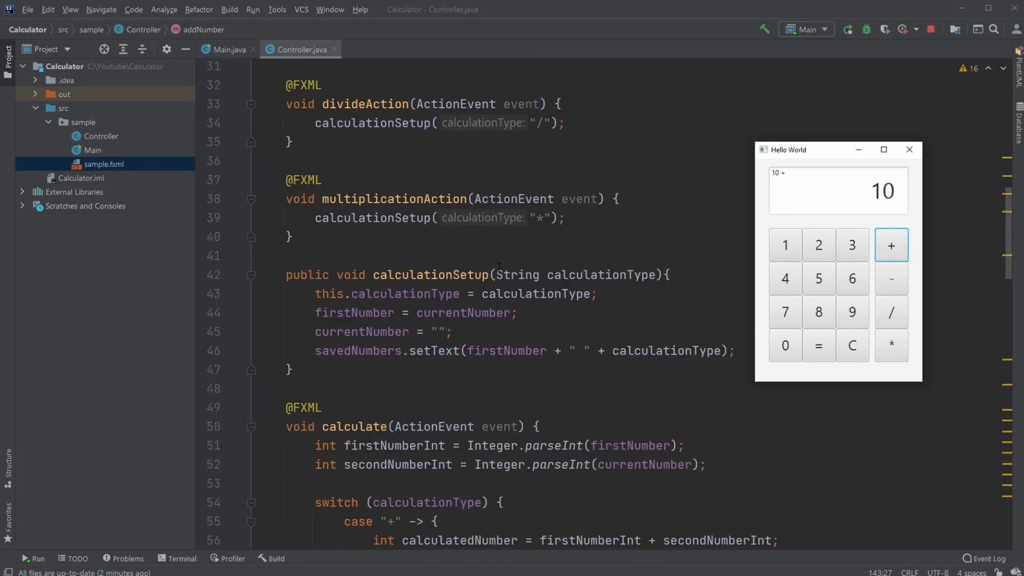
mouse_move(818, 344)
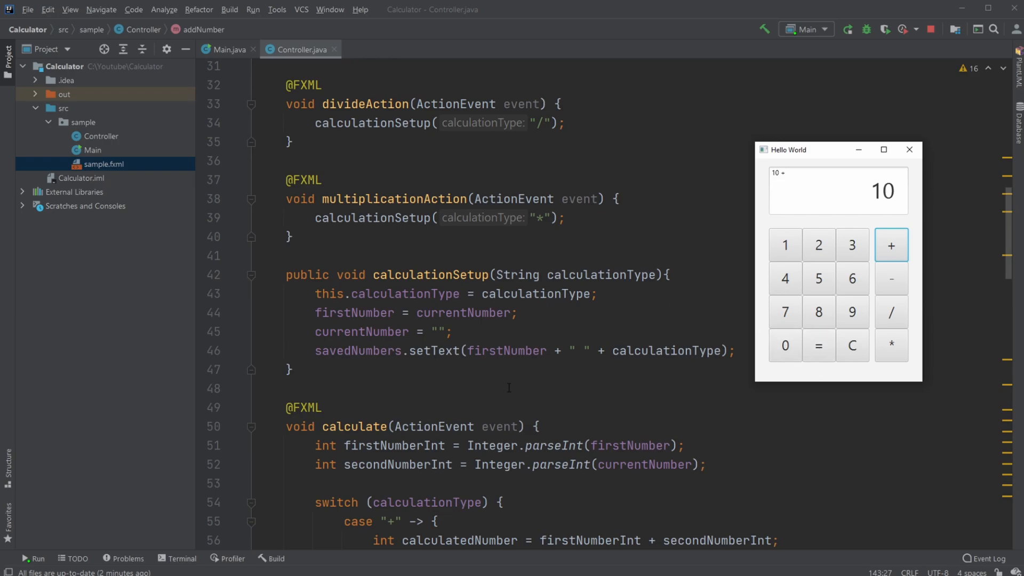
mouse_move(478, 331)
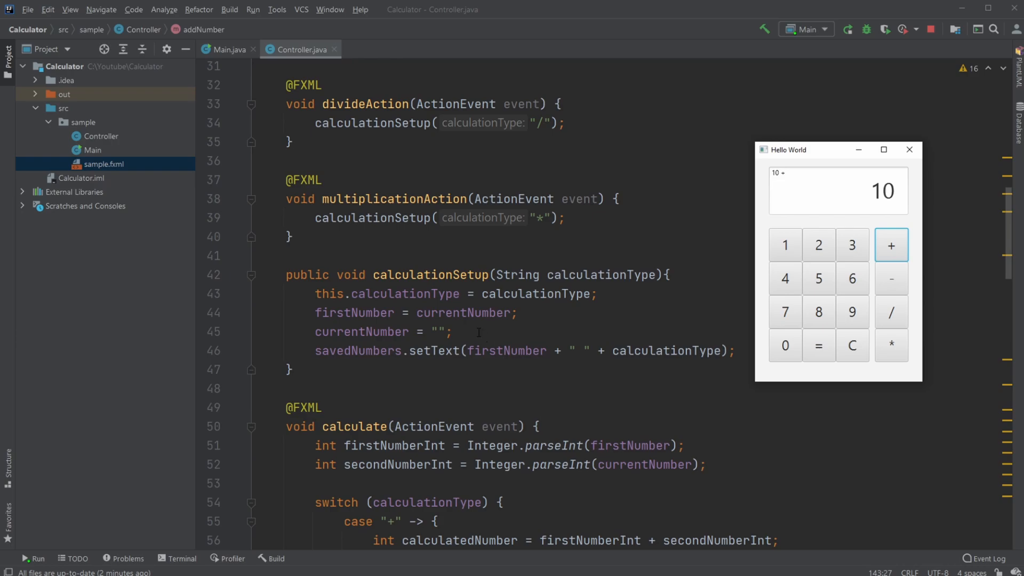
mouse_move(678, 136)
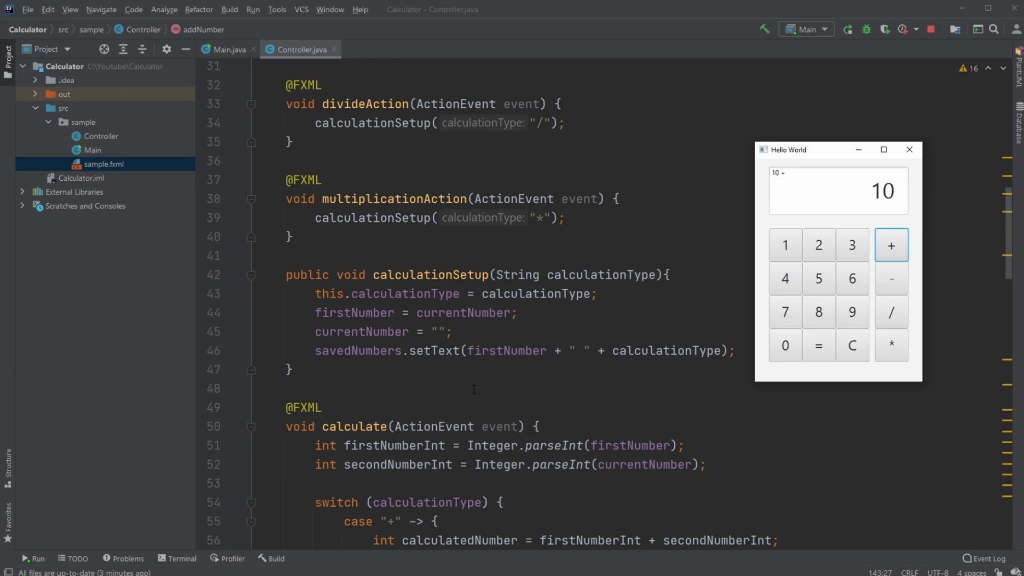
mouse_move(822, 158)
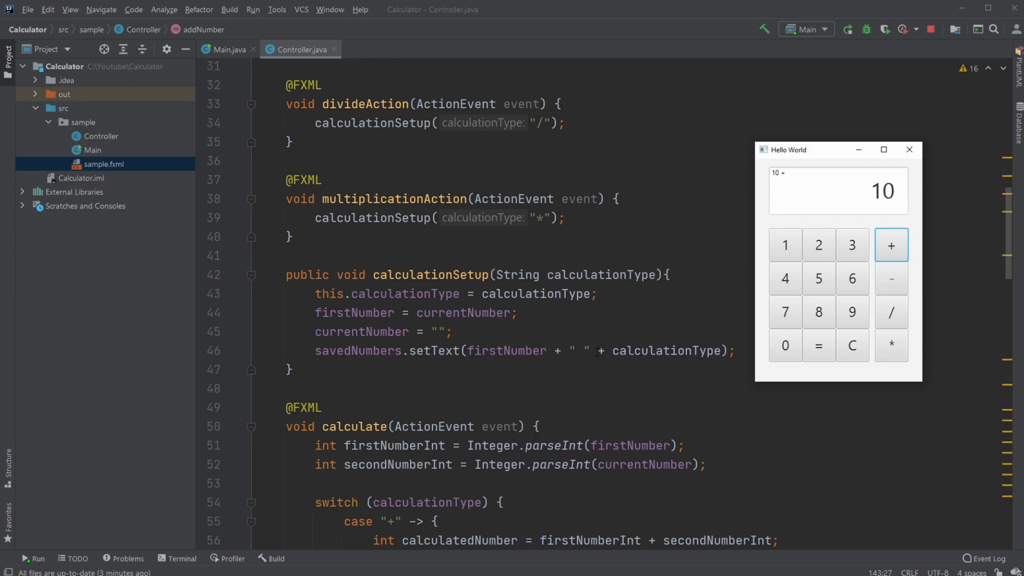
mouse_move(795, 181)
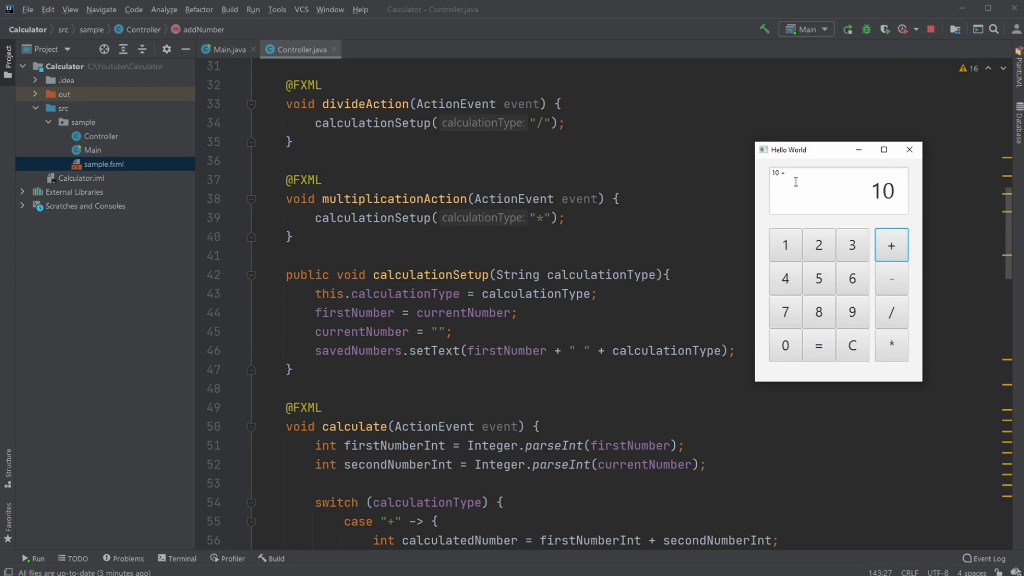
Step: Browse the calculate method's switch cases for +, -, / in Controller.java
left_click(785, 245)
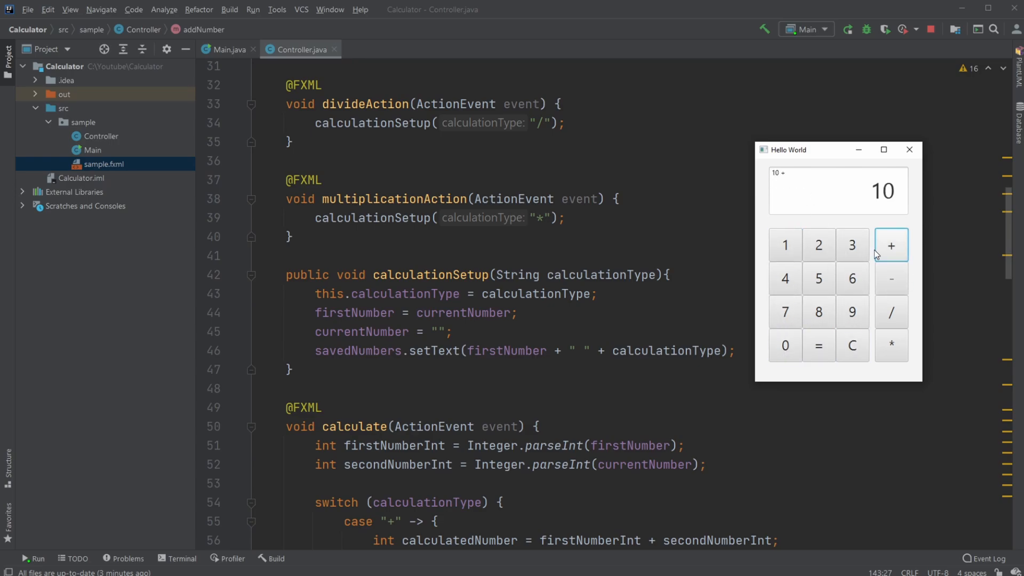
scroll("down", 3)
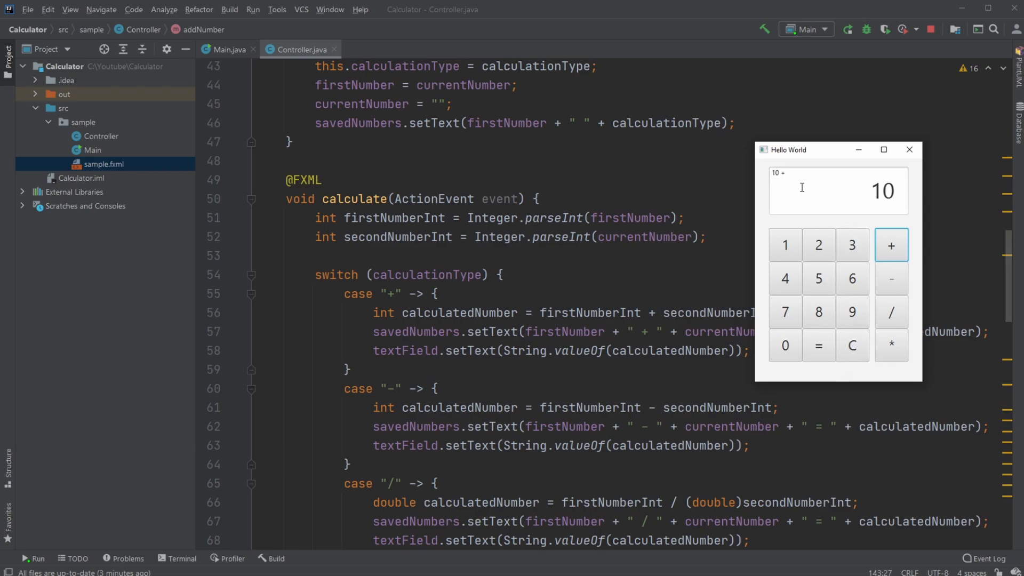
Step: Evaluate the pending 10 + 10 to show 20, revealing the * case and clearTextField handler
scroll("up", 3)
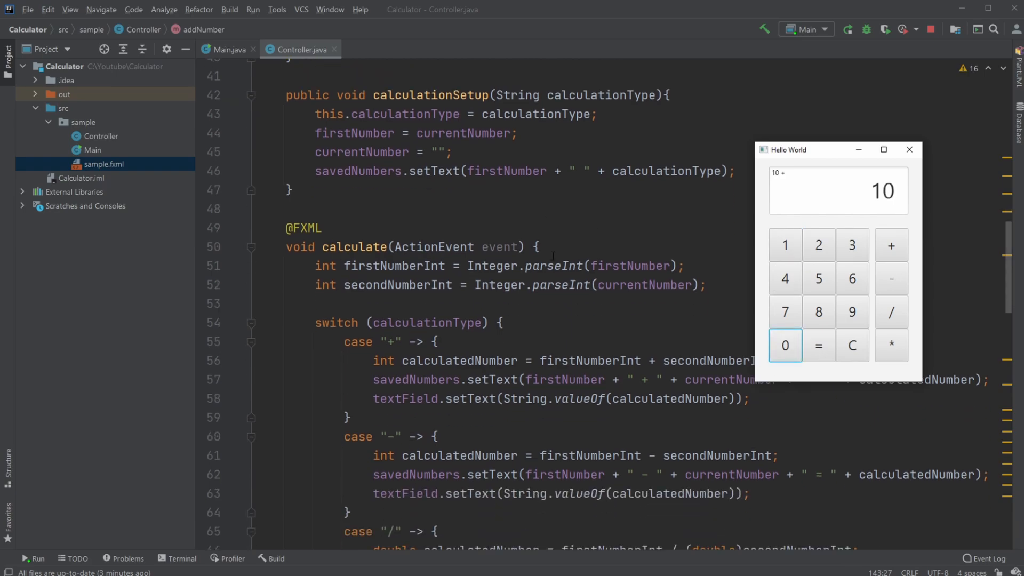
scroll("down", 3)
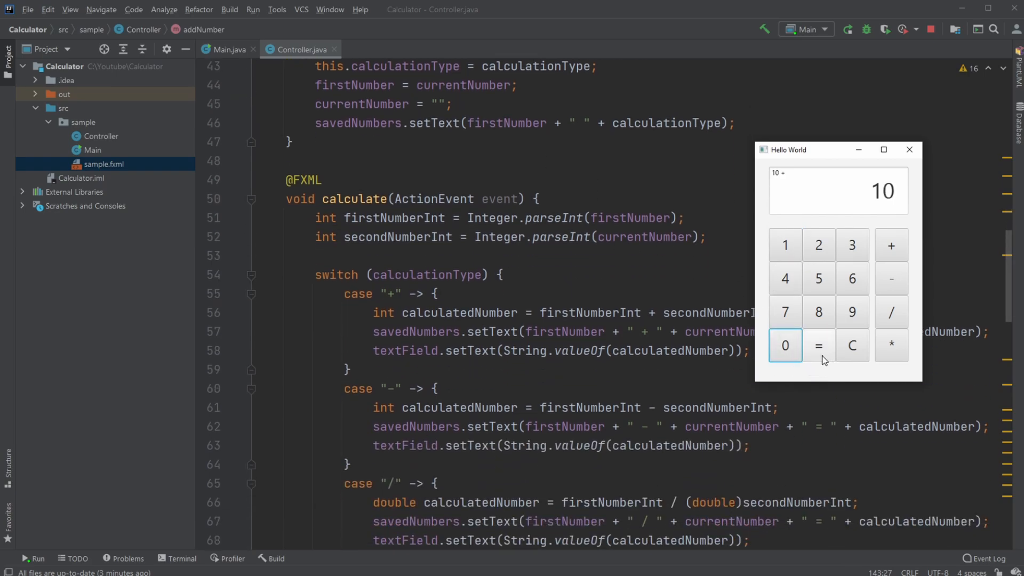
mouse_move(719, 174)
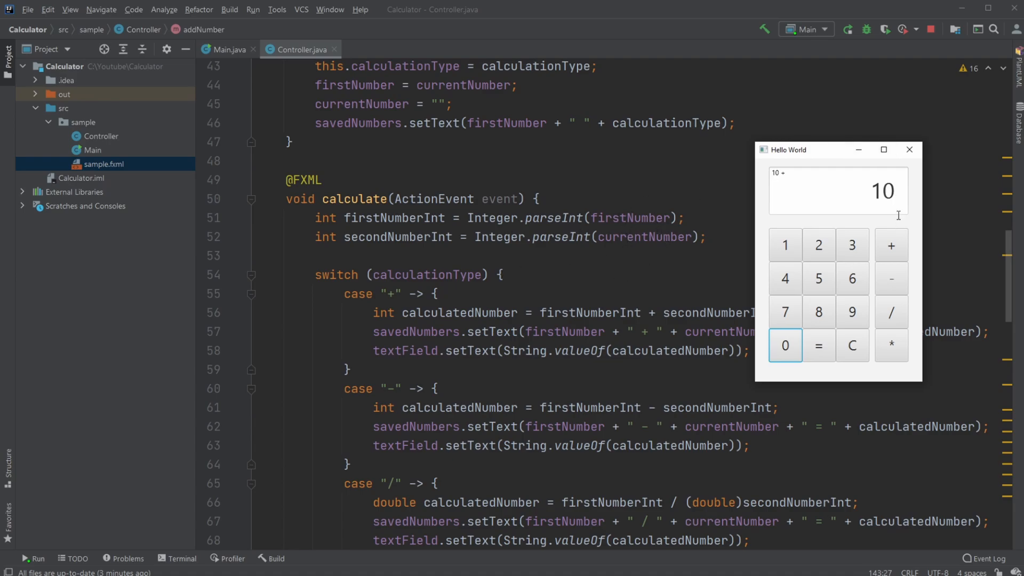
scroll("down", 3)
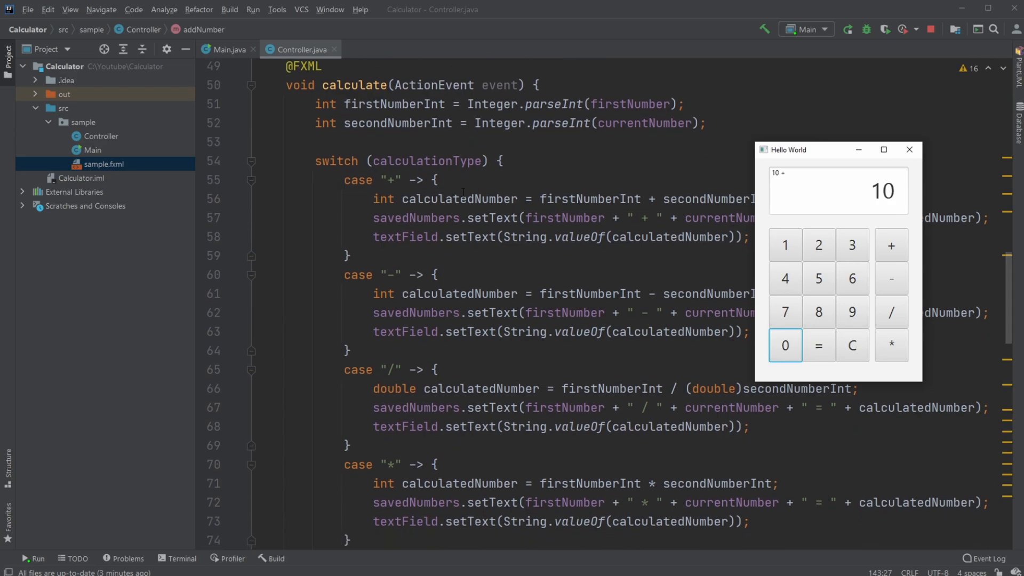
mouse_move(767, 175)
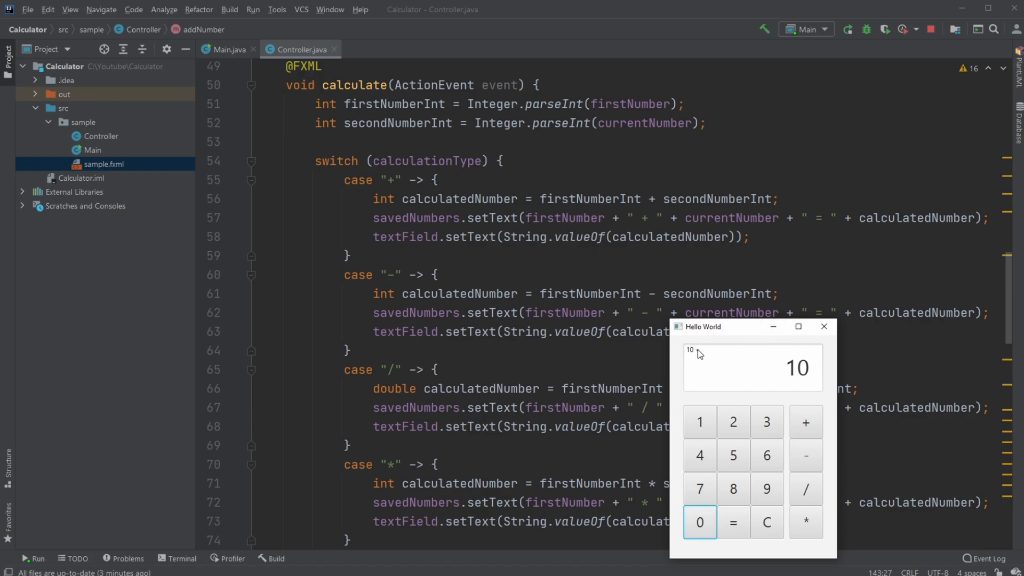
left_click(805, 422)
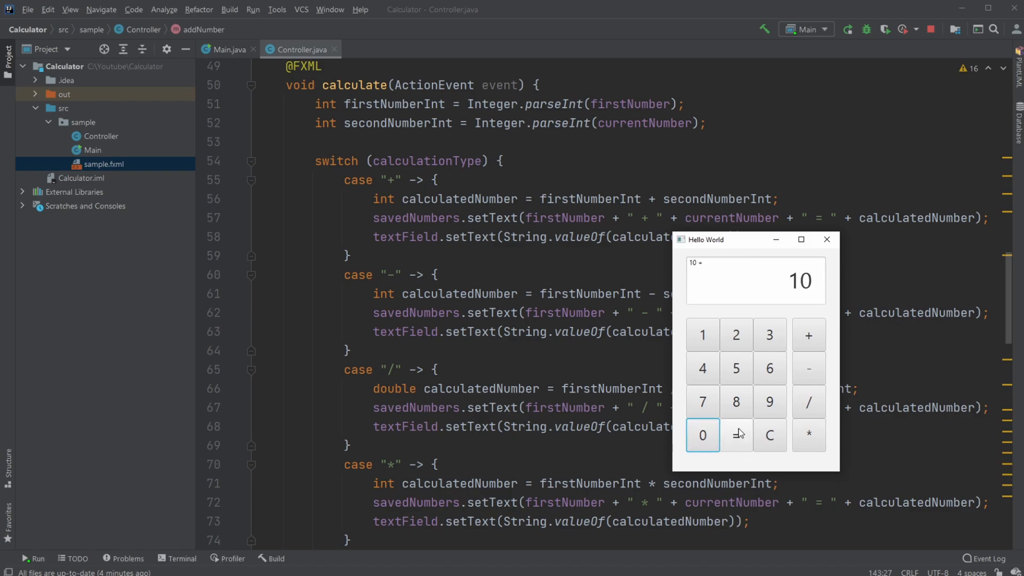
left_click(735, 435)
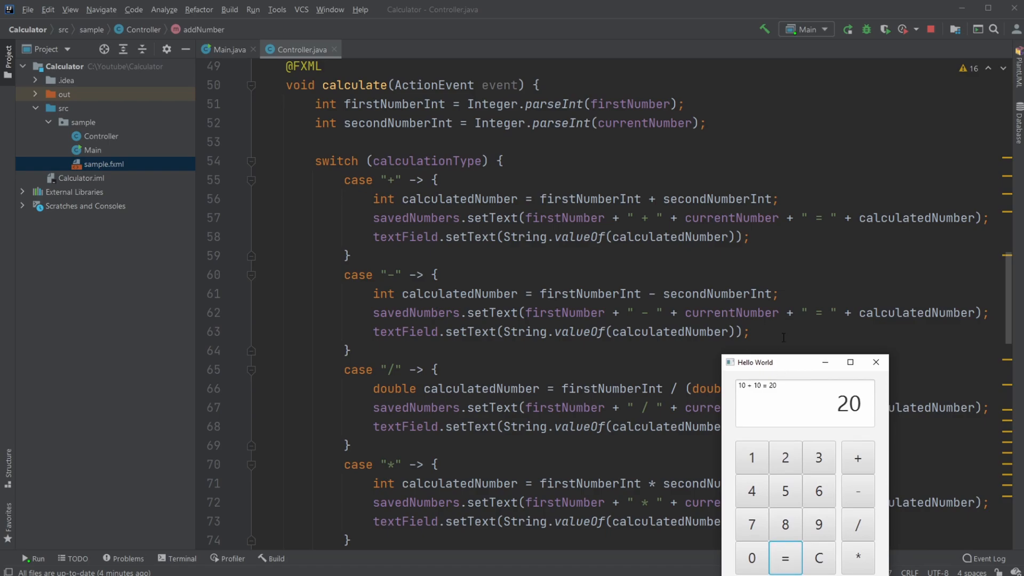
scroll("down", 3)
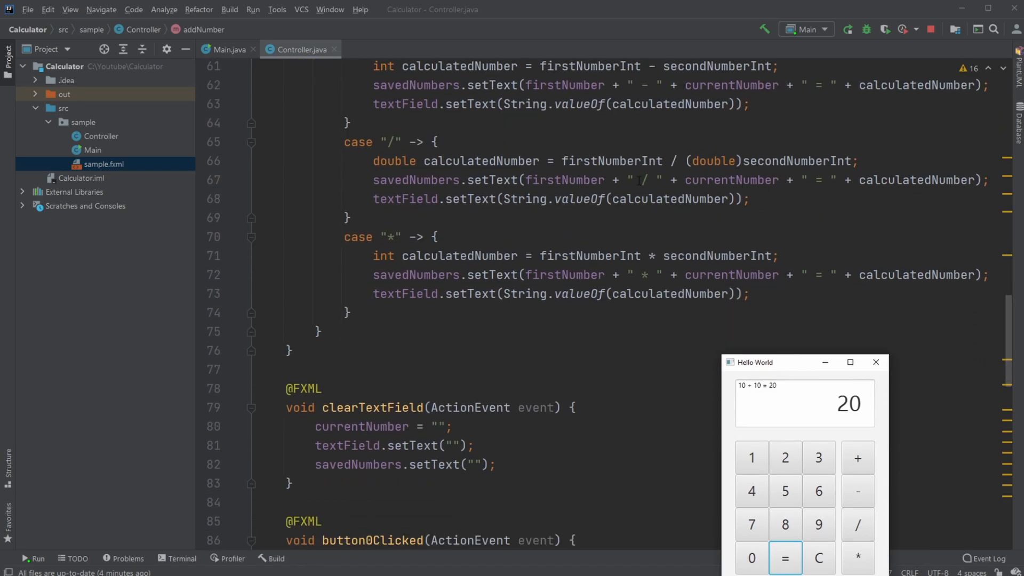
scroll("up", 3)
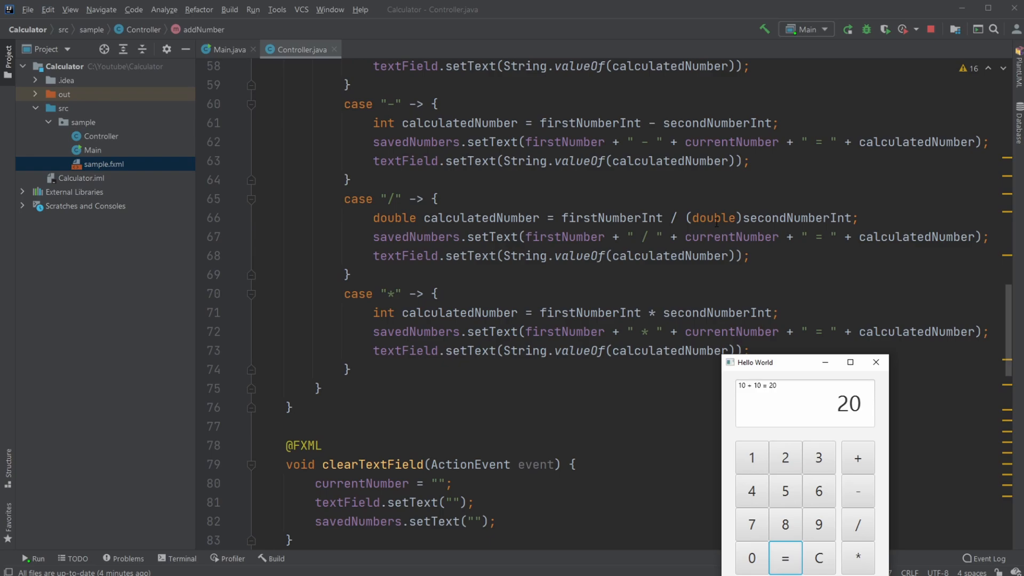
scroll("down", 3)
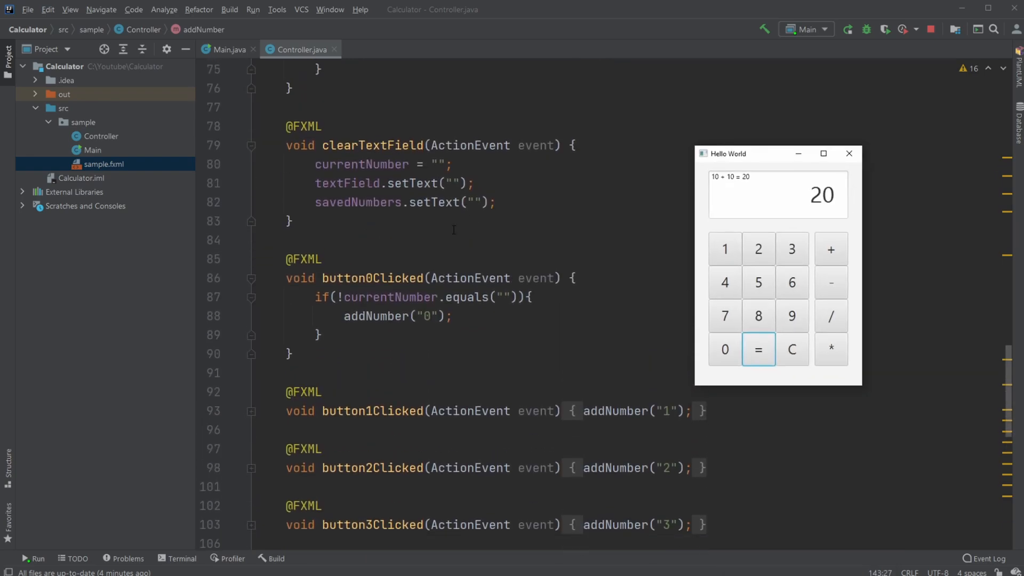
scroll("down", 3)
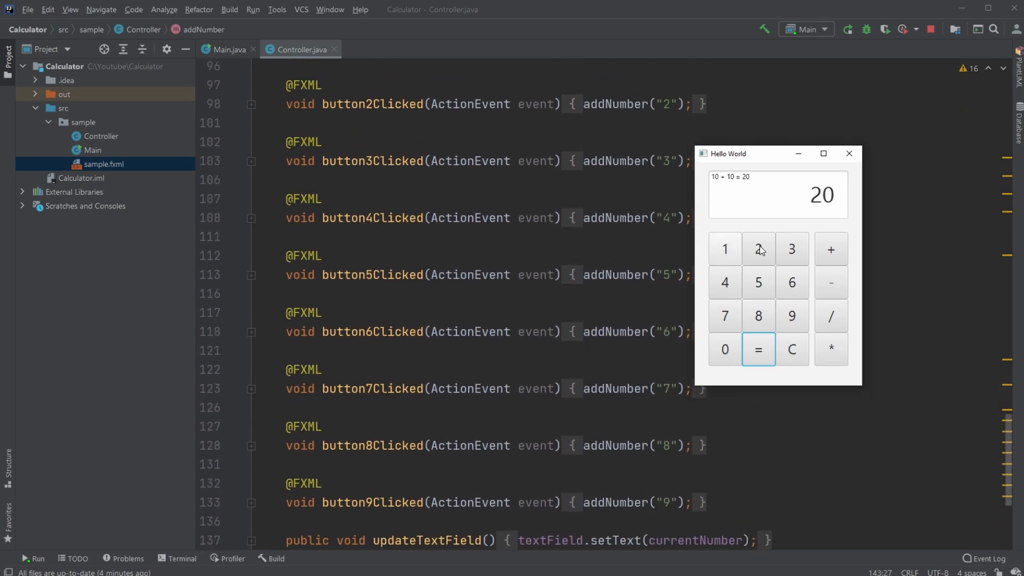
scroll("up", 3)
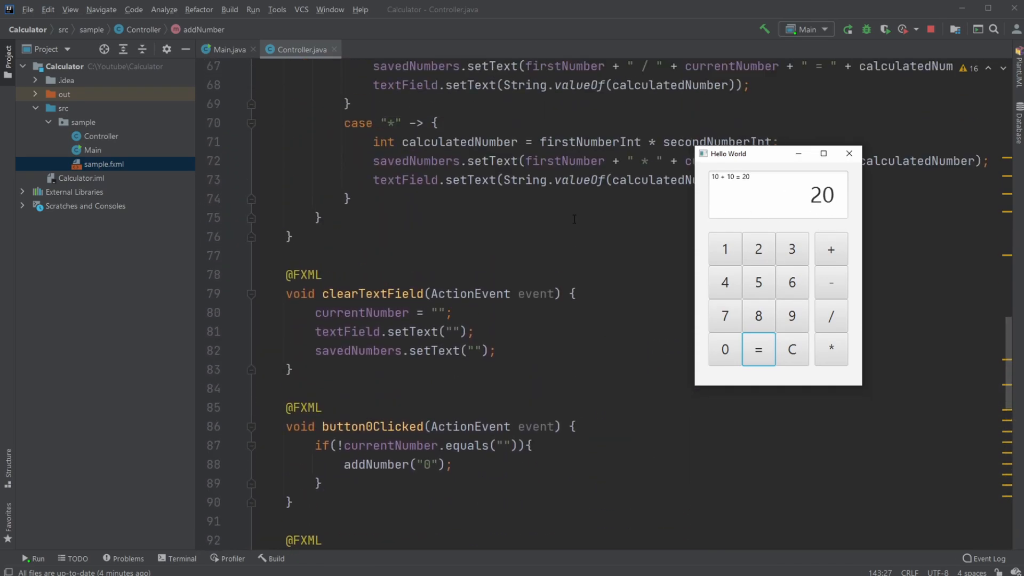
scroll("down", 3)
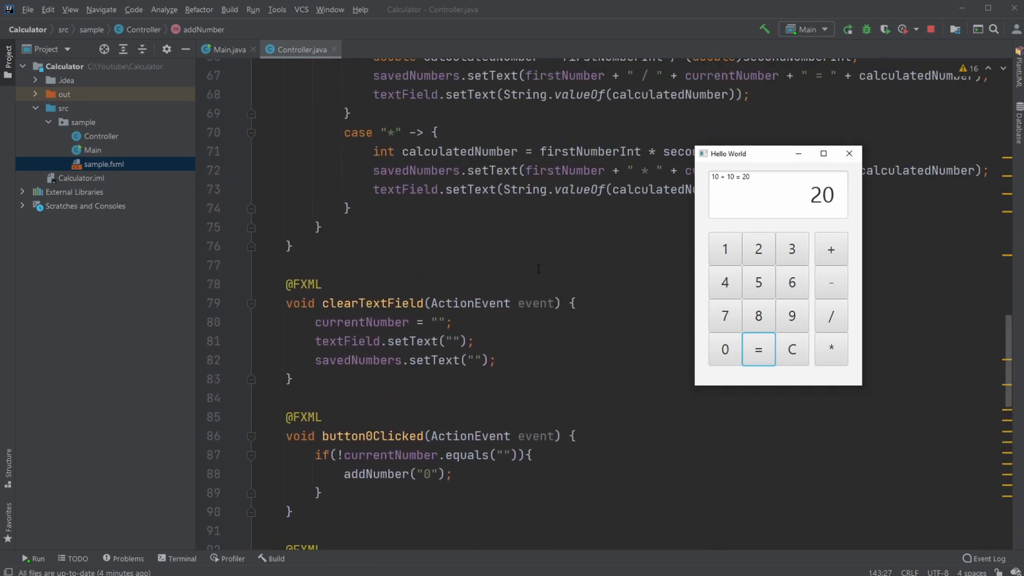
scroll("up", 3)
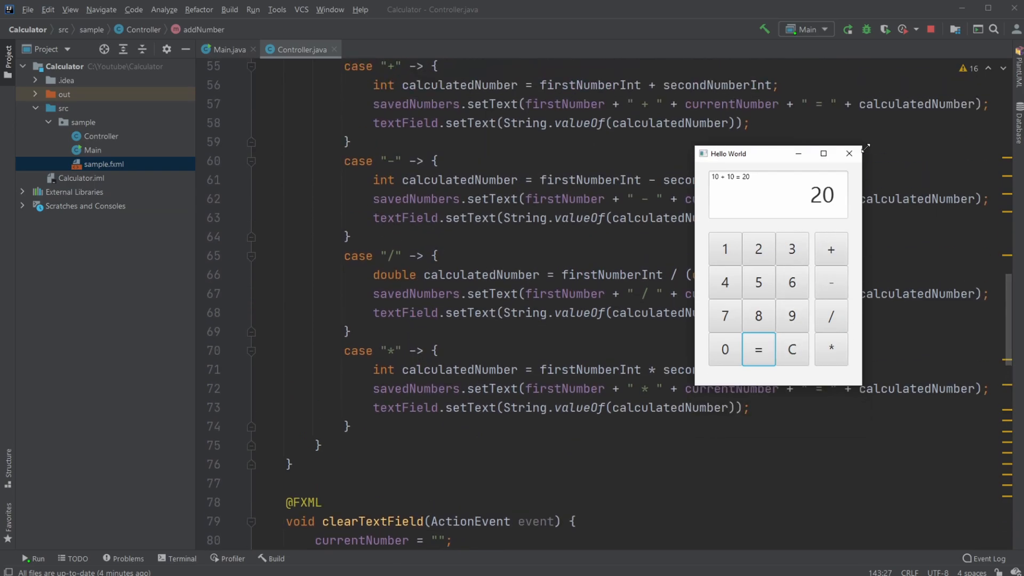
scroll("down", 3)
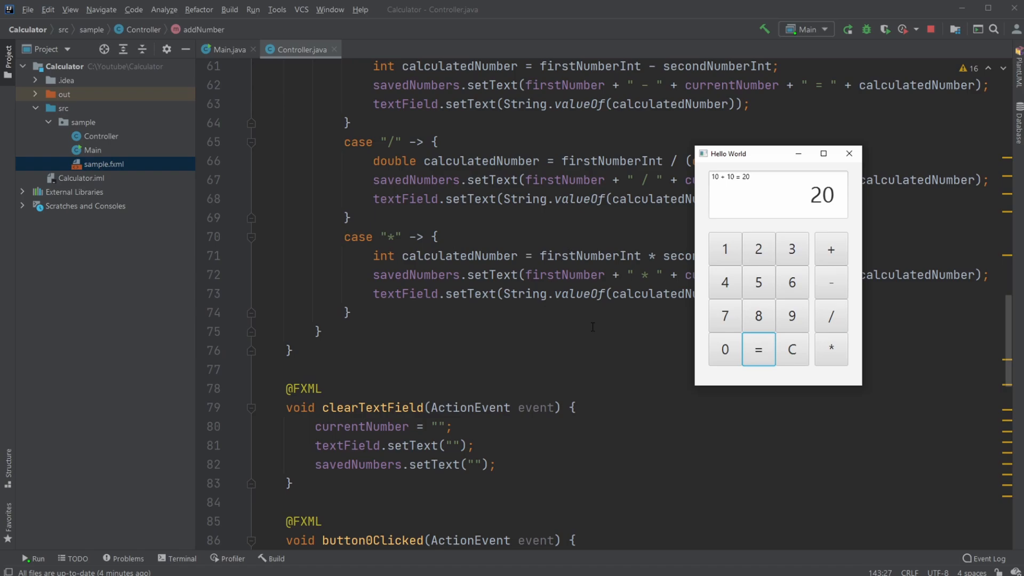
scroll("up", 3)
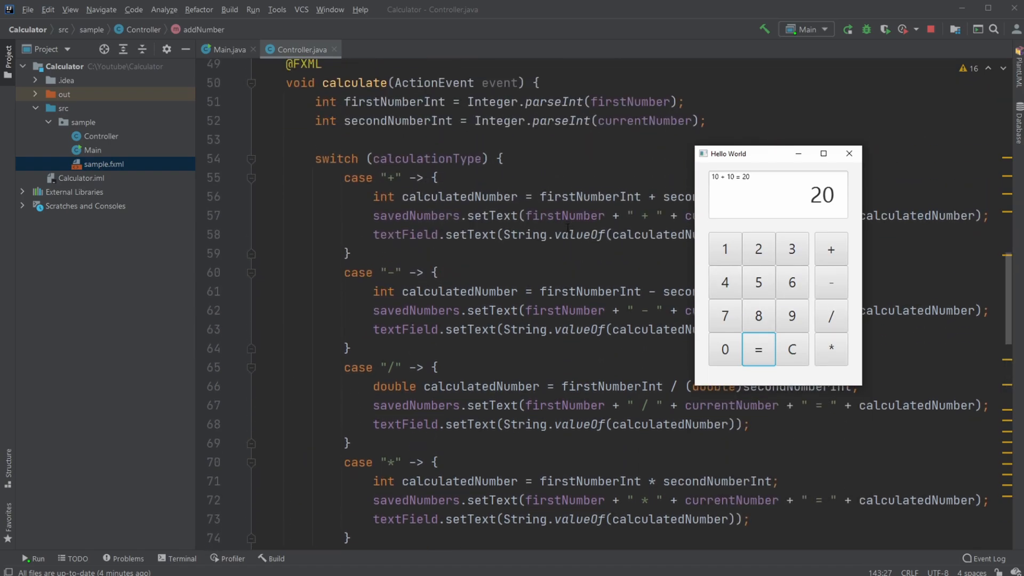
scroll("down", 3)
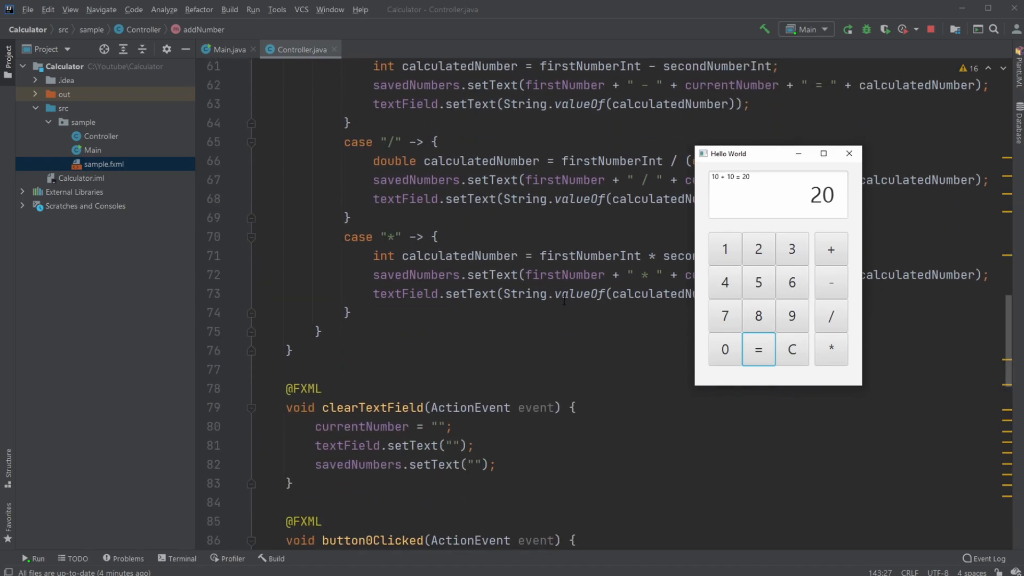
scroll("down", 3)
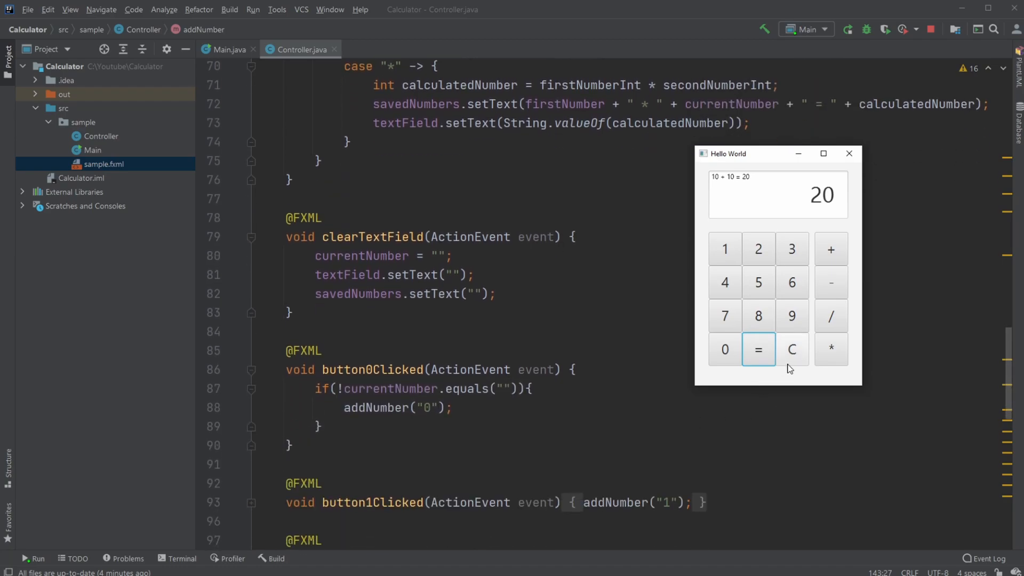
Step: Clear the calculator with C so the result and saved-numbers line are empty
left_click(790, 350)
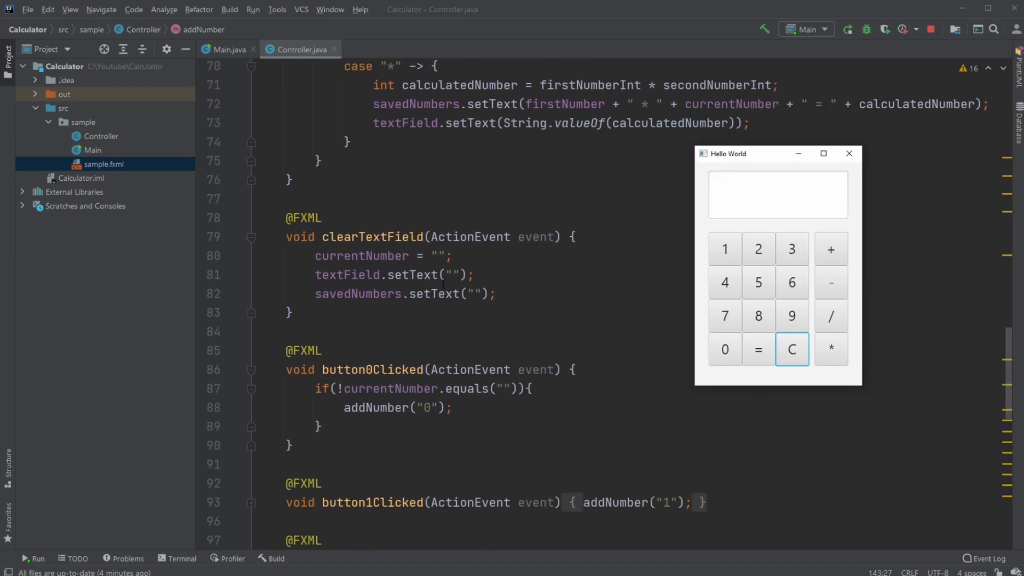
mouse_move(839, 225)
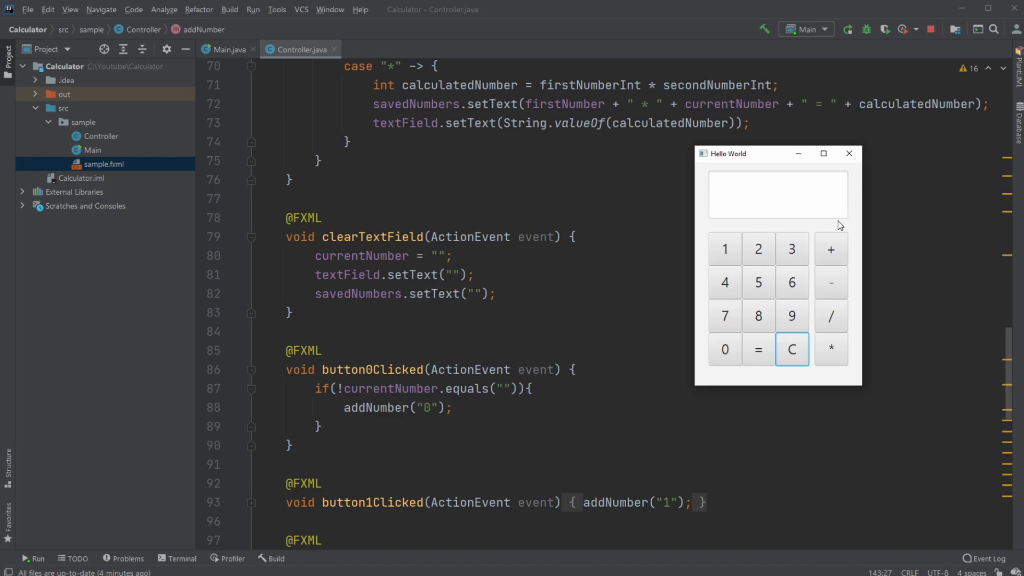
mouse_move(743, 174)
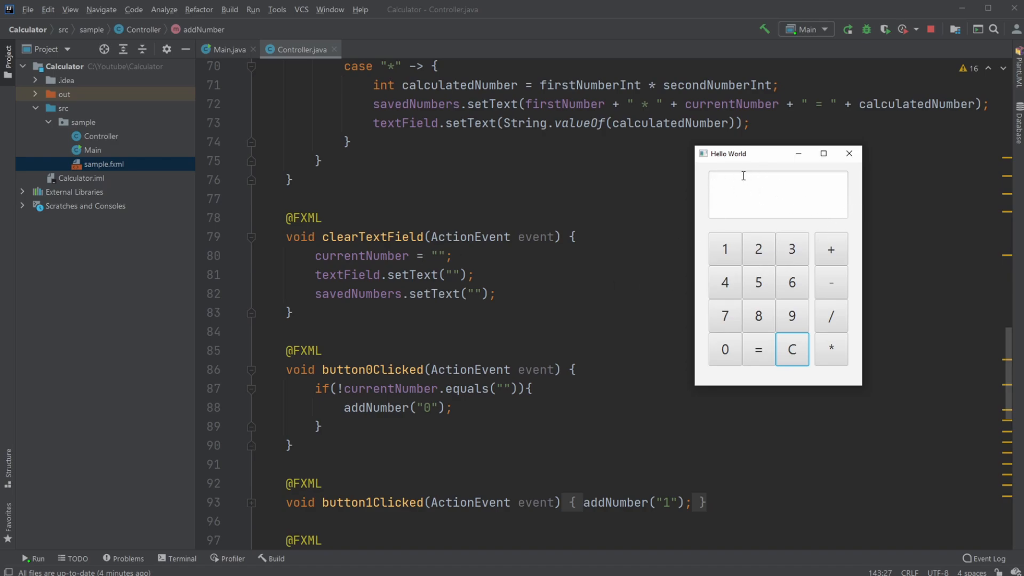
scroll("down", 3)
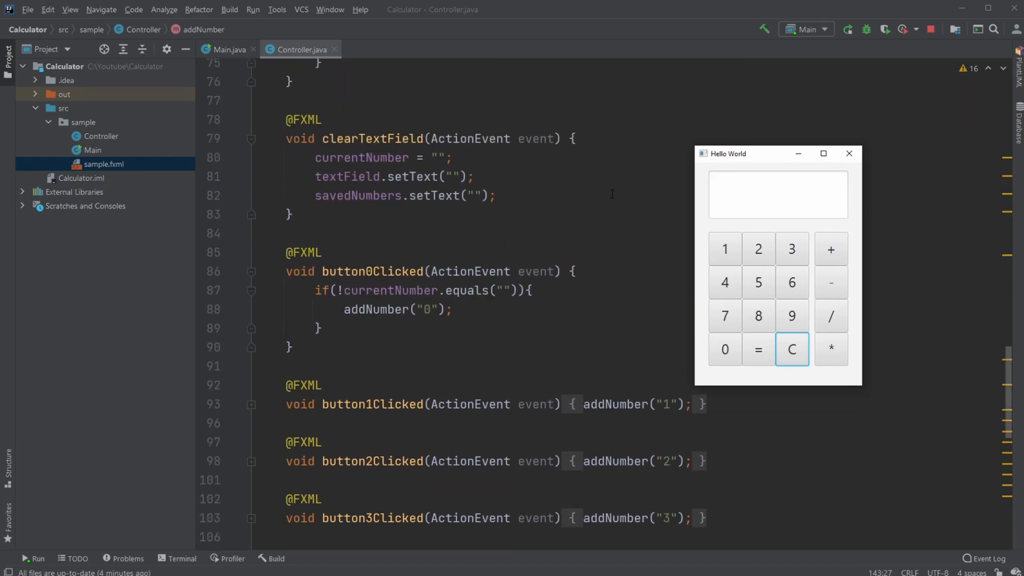
scroll("up", 3)
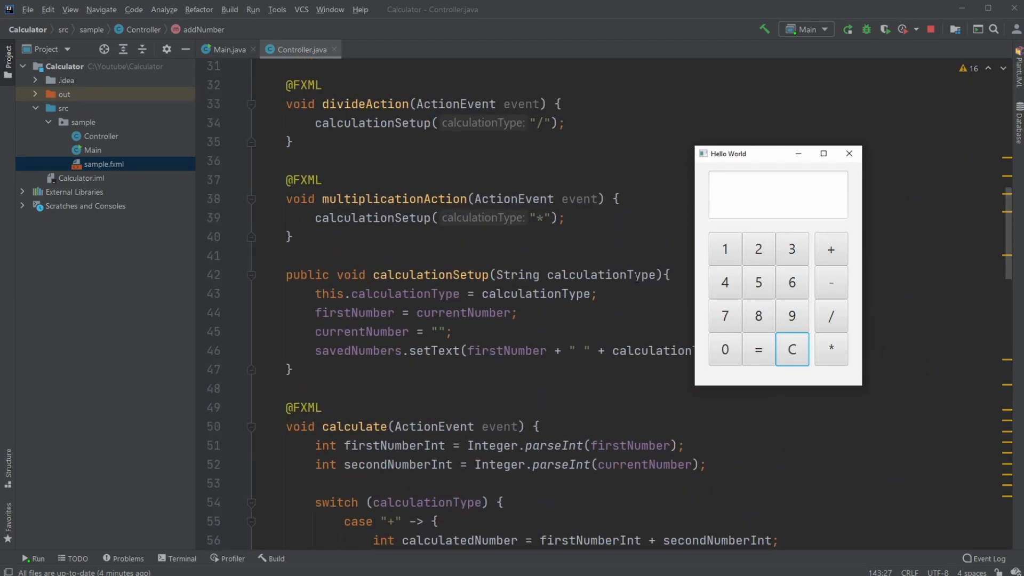